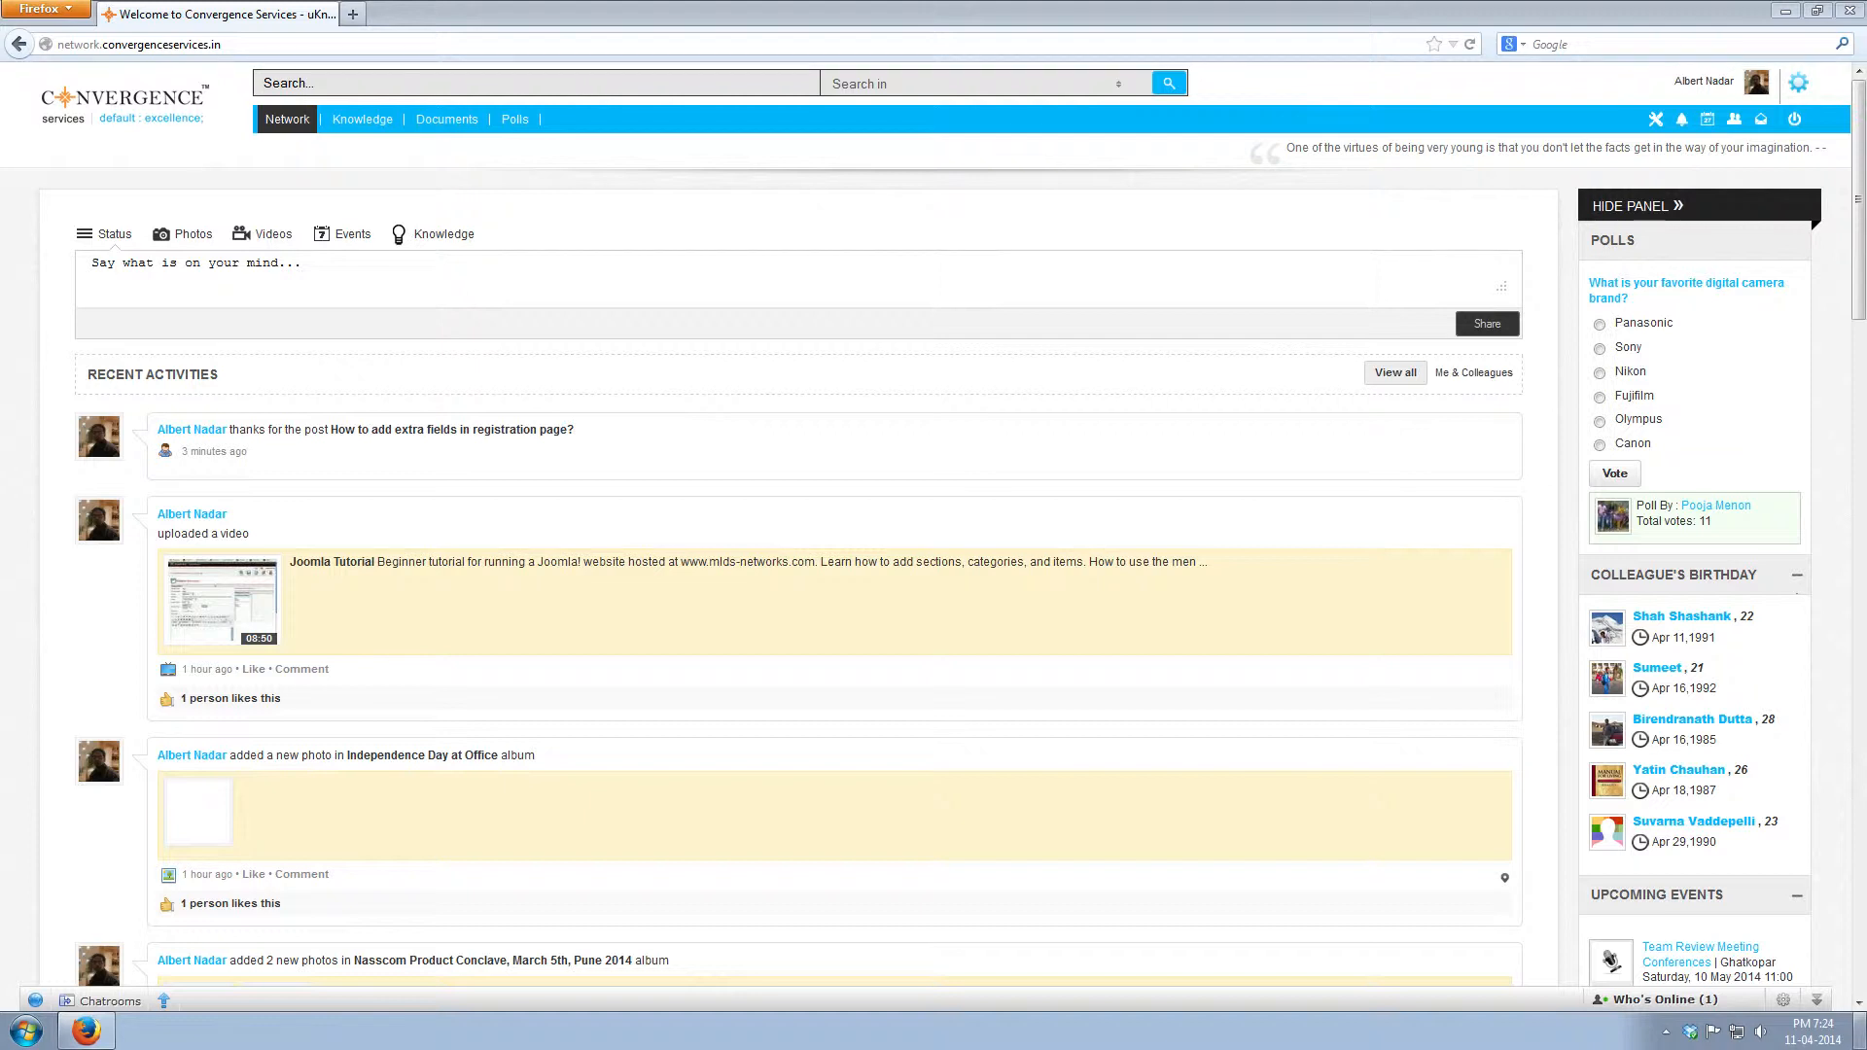
Step: Open Knowledge > Index to list all discussion board categories with their counts
left_click(362, 118)
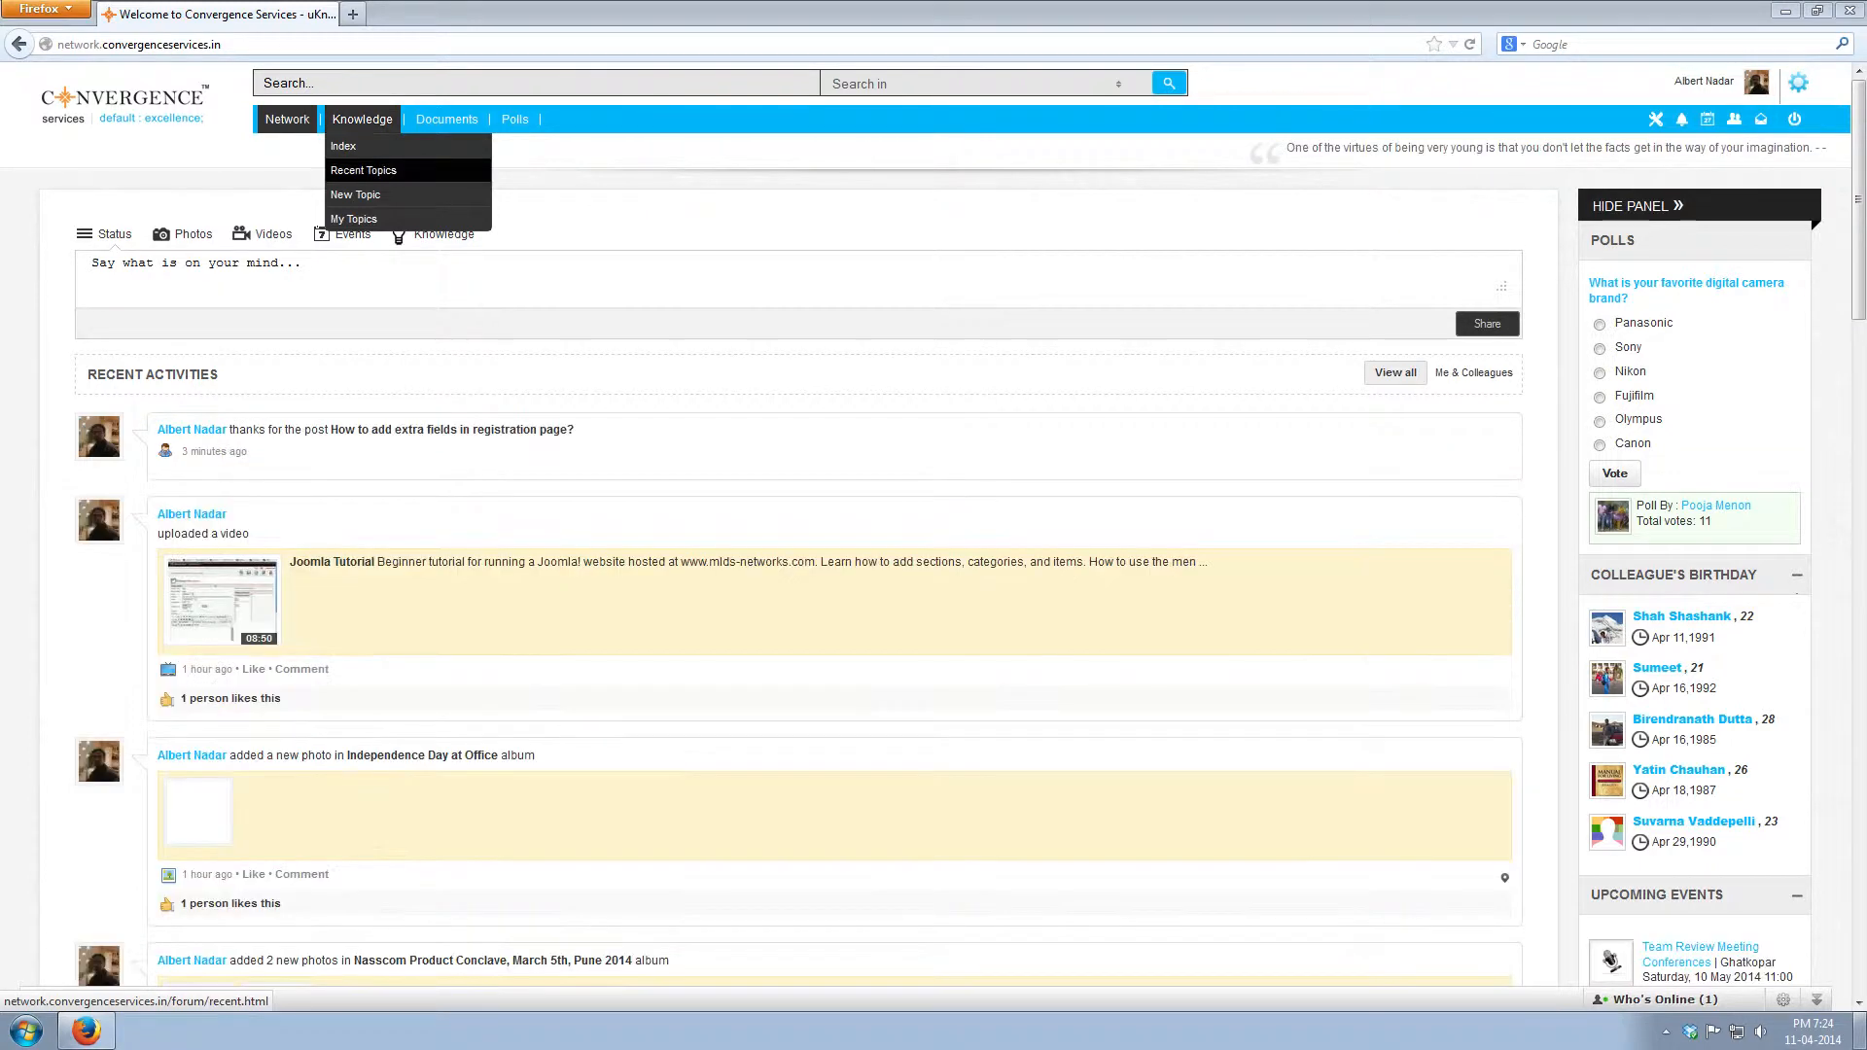
left_click(354, 218)
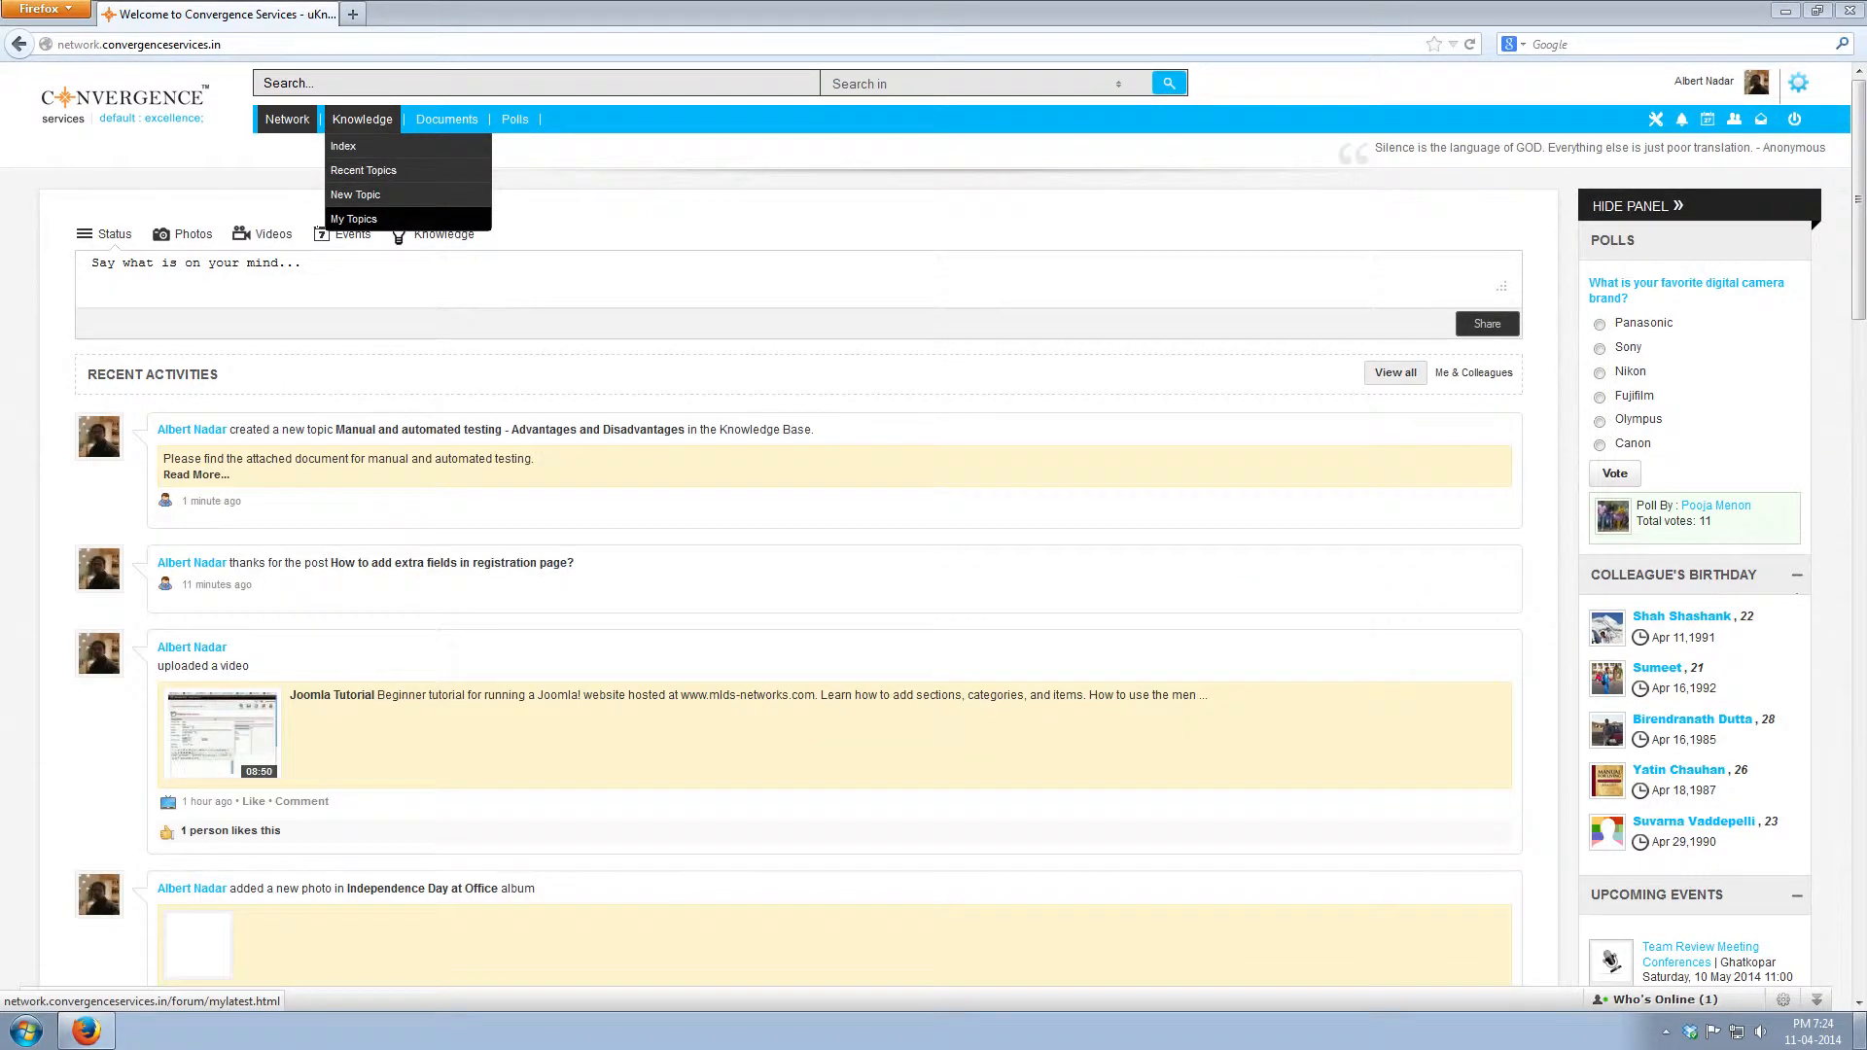
left_click(344, 145)
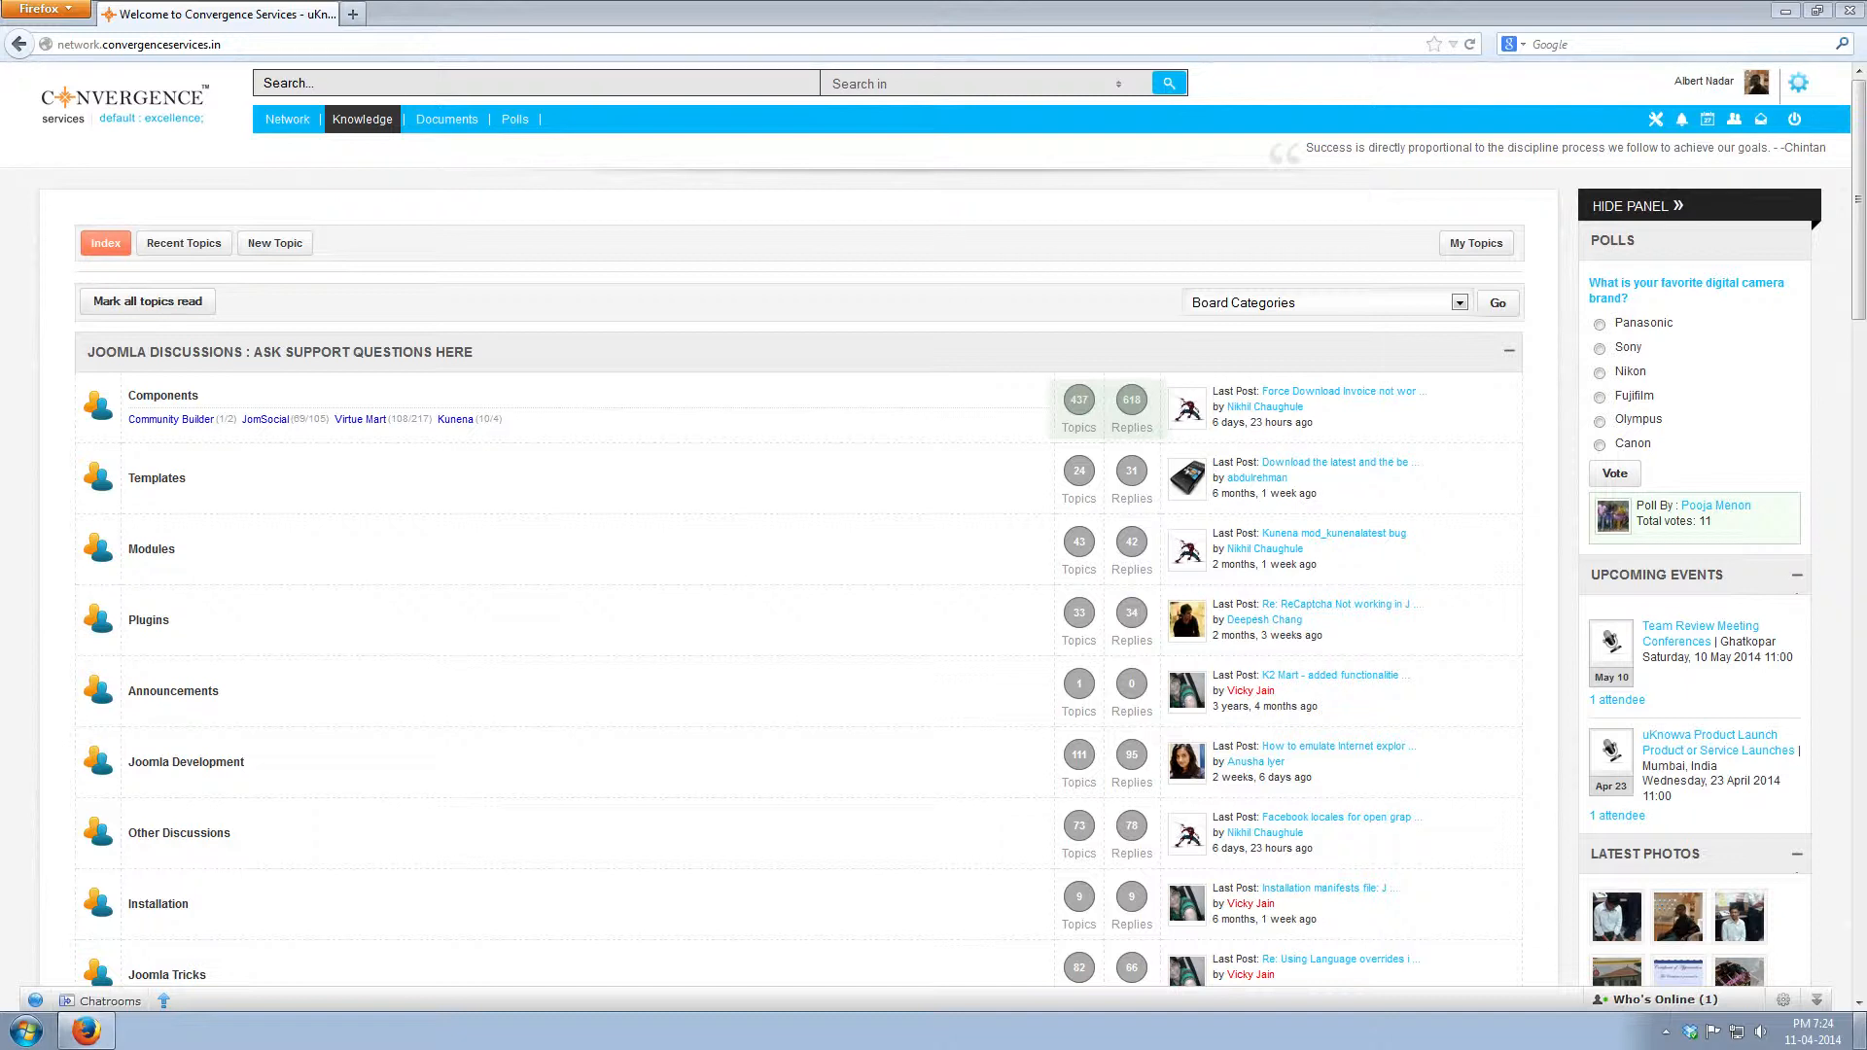
Step: Pick Modules from the Board Categories dropdown to open that board's topic list
left_click(1458, 301)
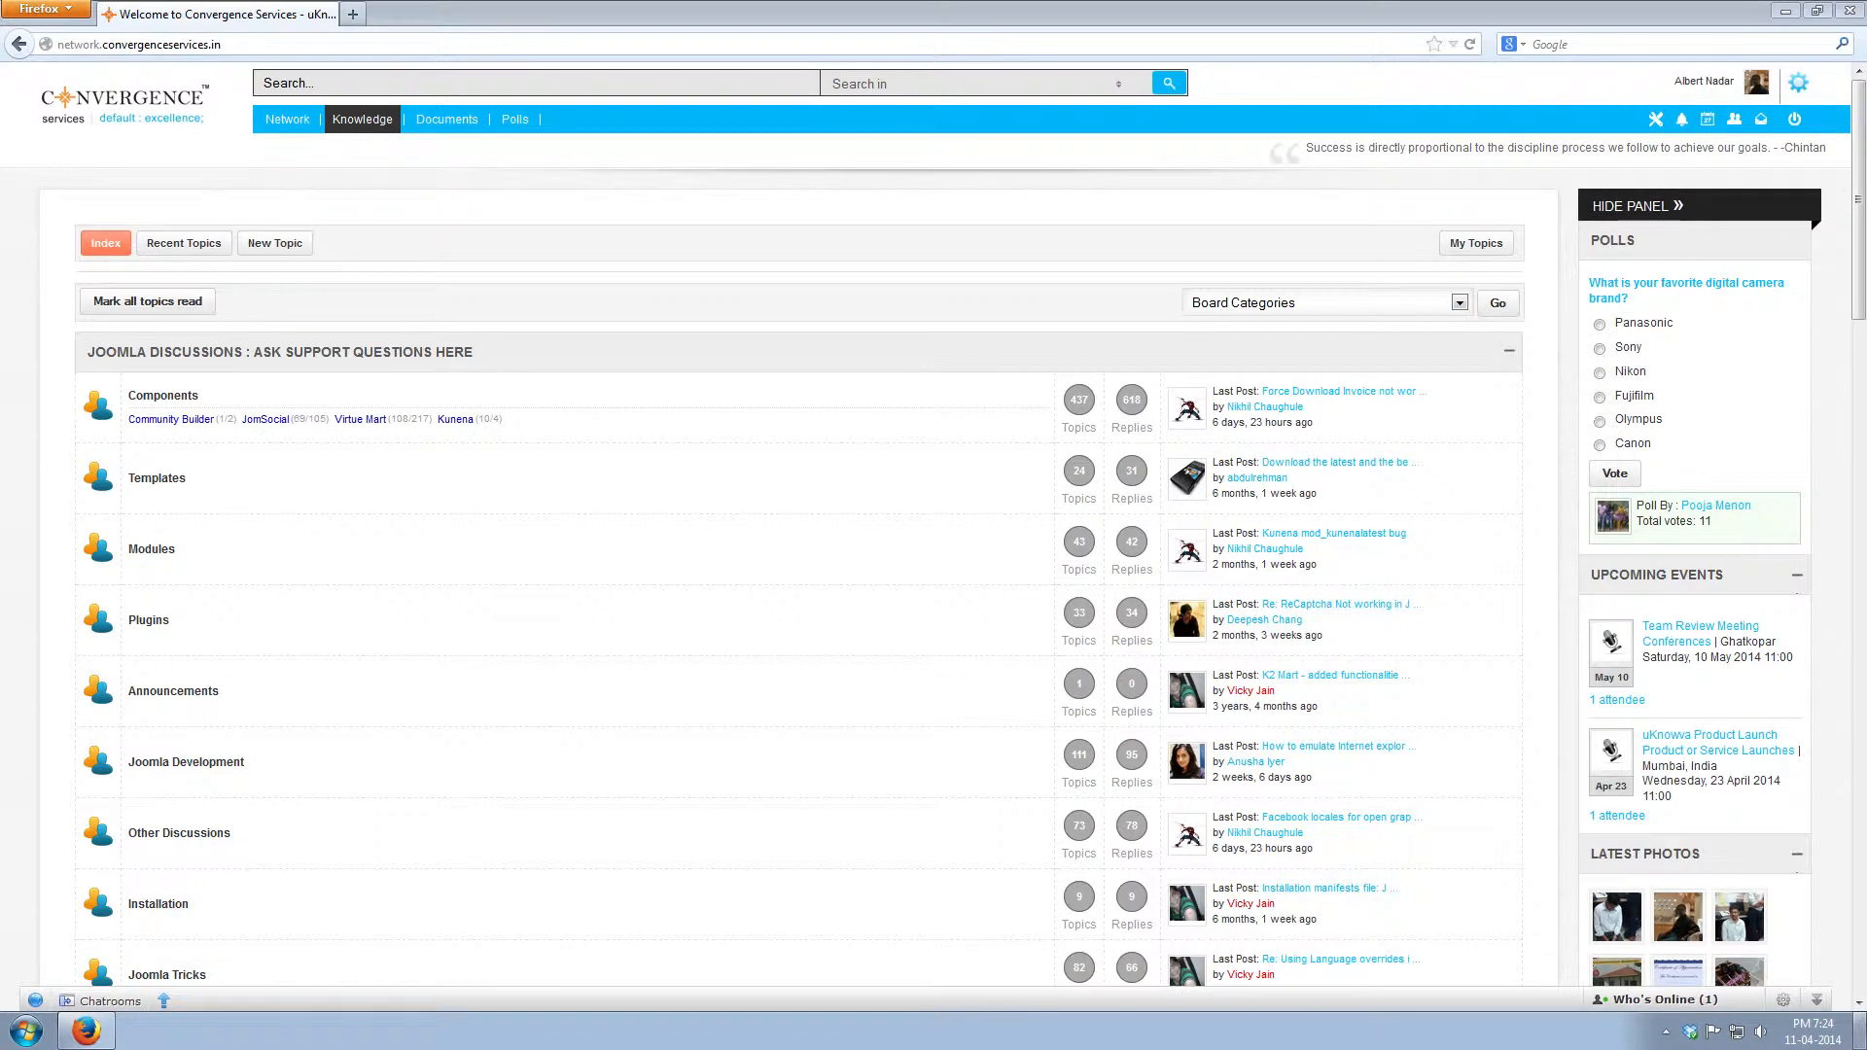
left_click(1458, 302)
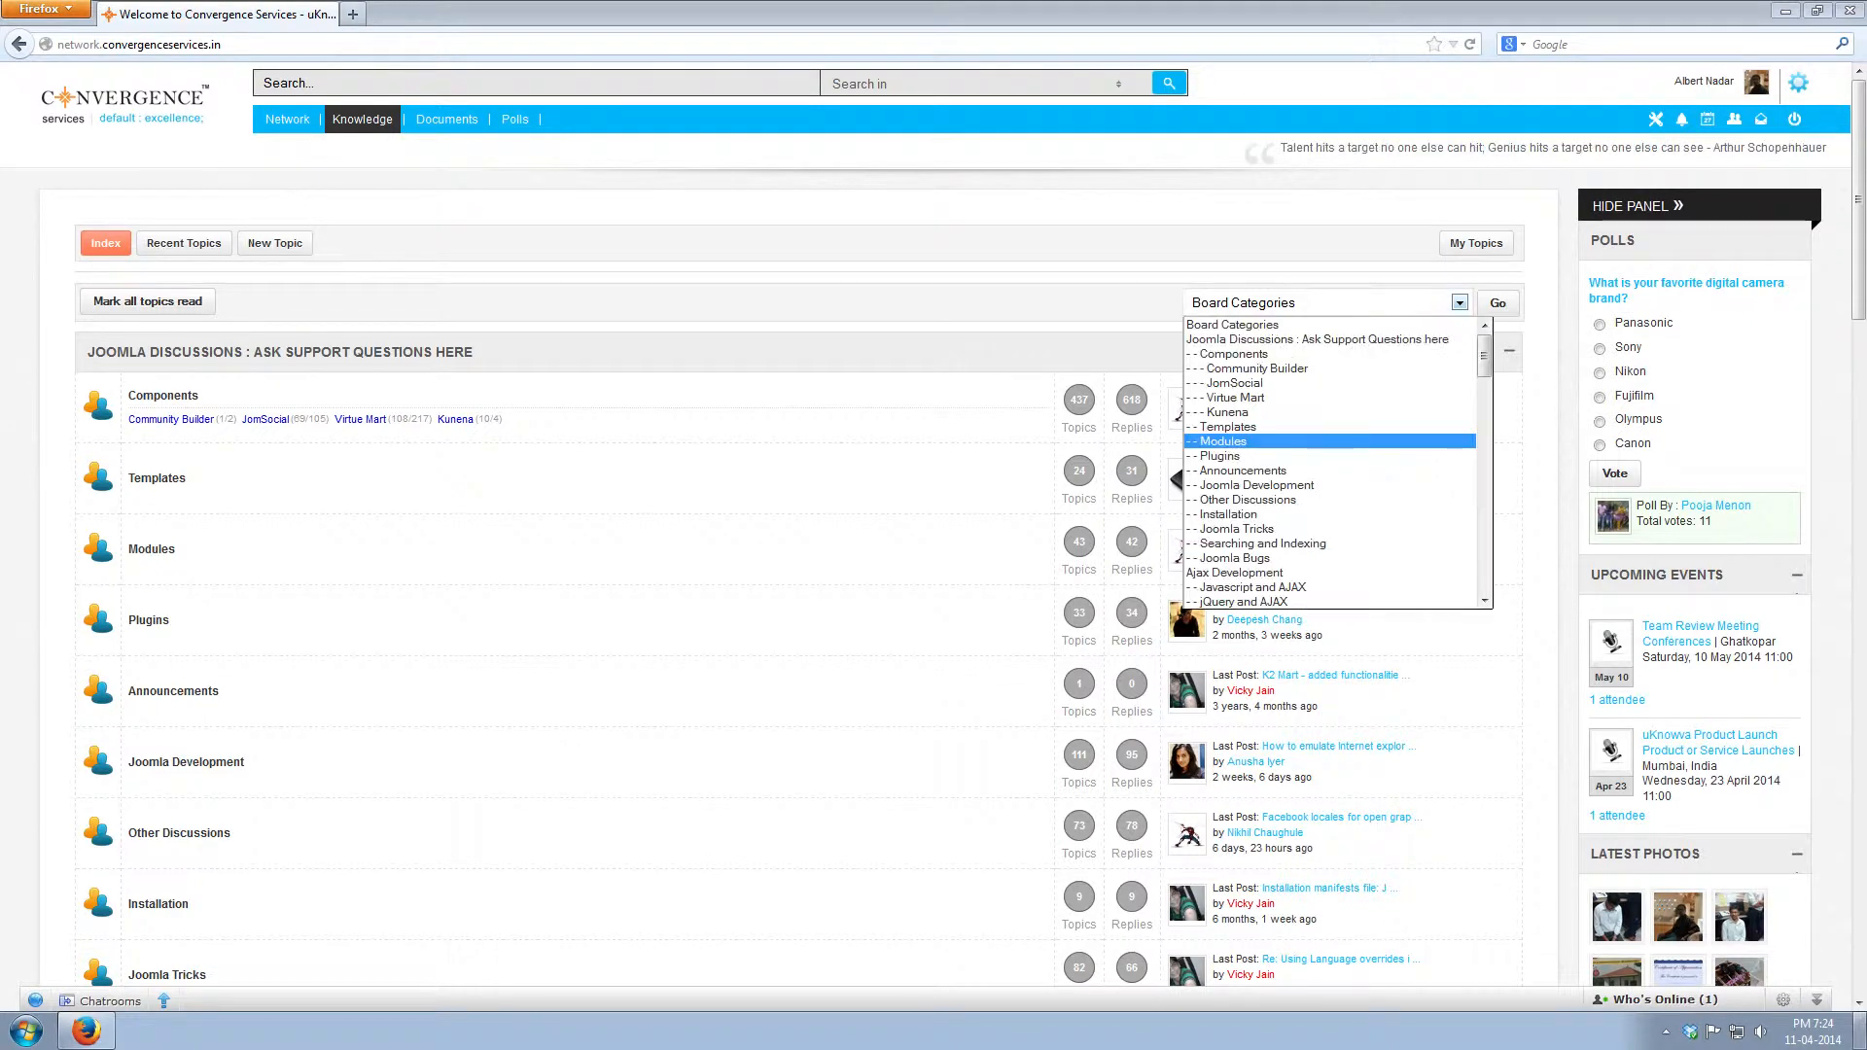
left_click(1219, 440)
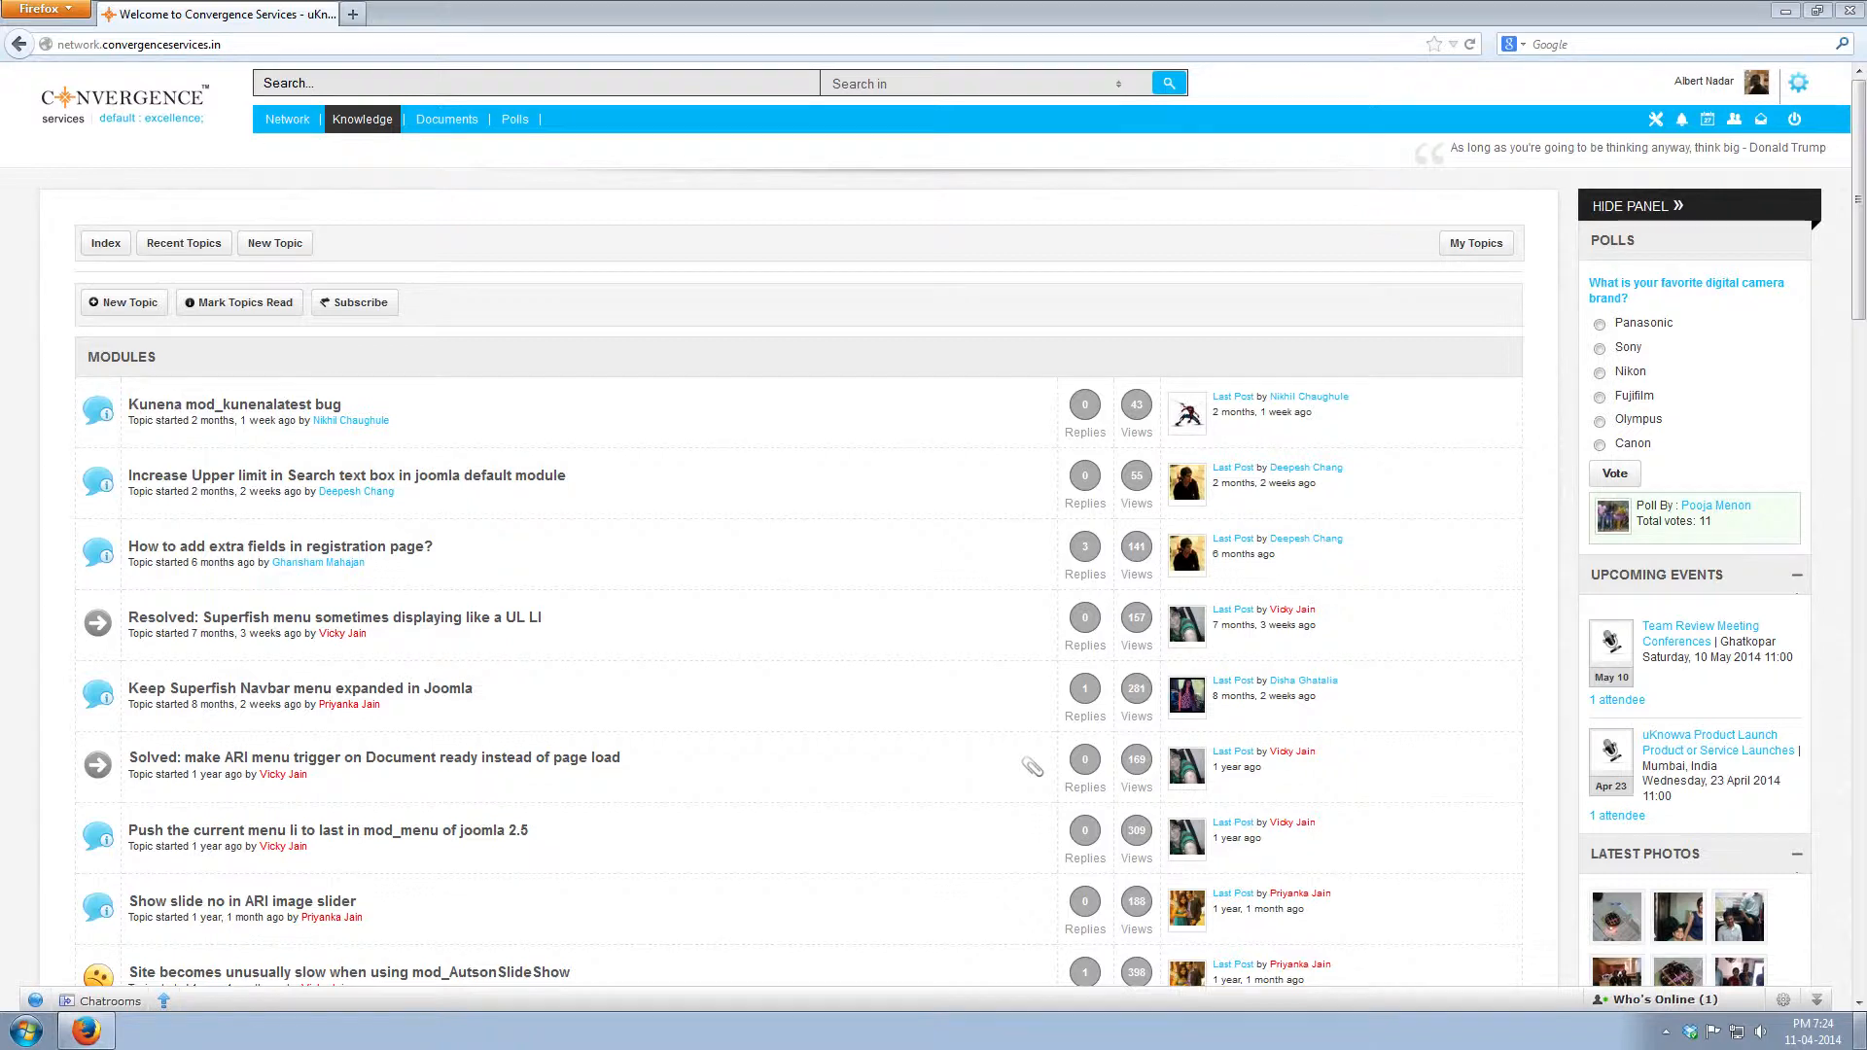
Step: Mark all Modules topics as read and subscribe to Modules email notifications
left_click(238, 302)
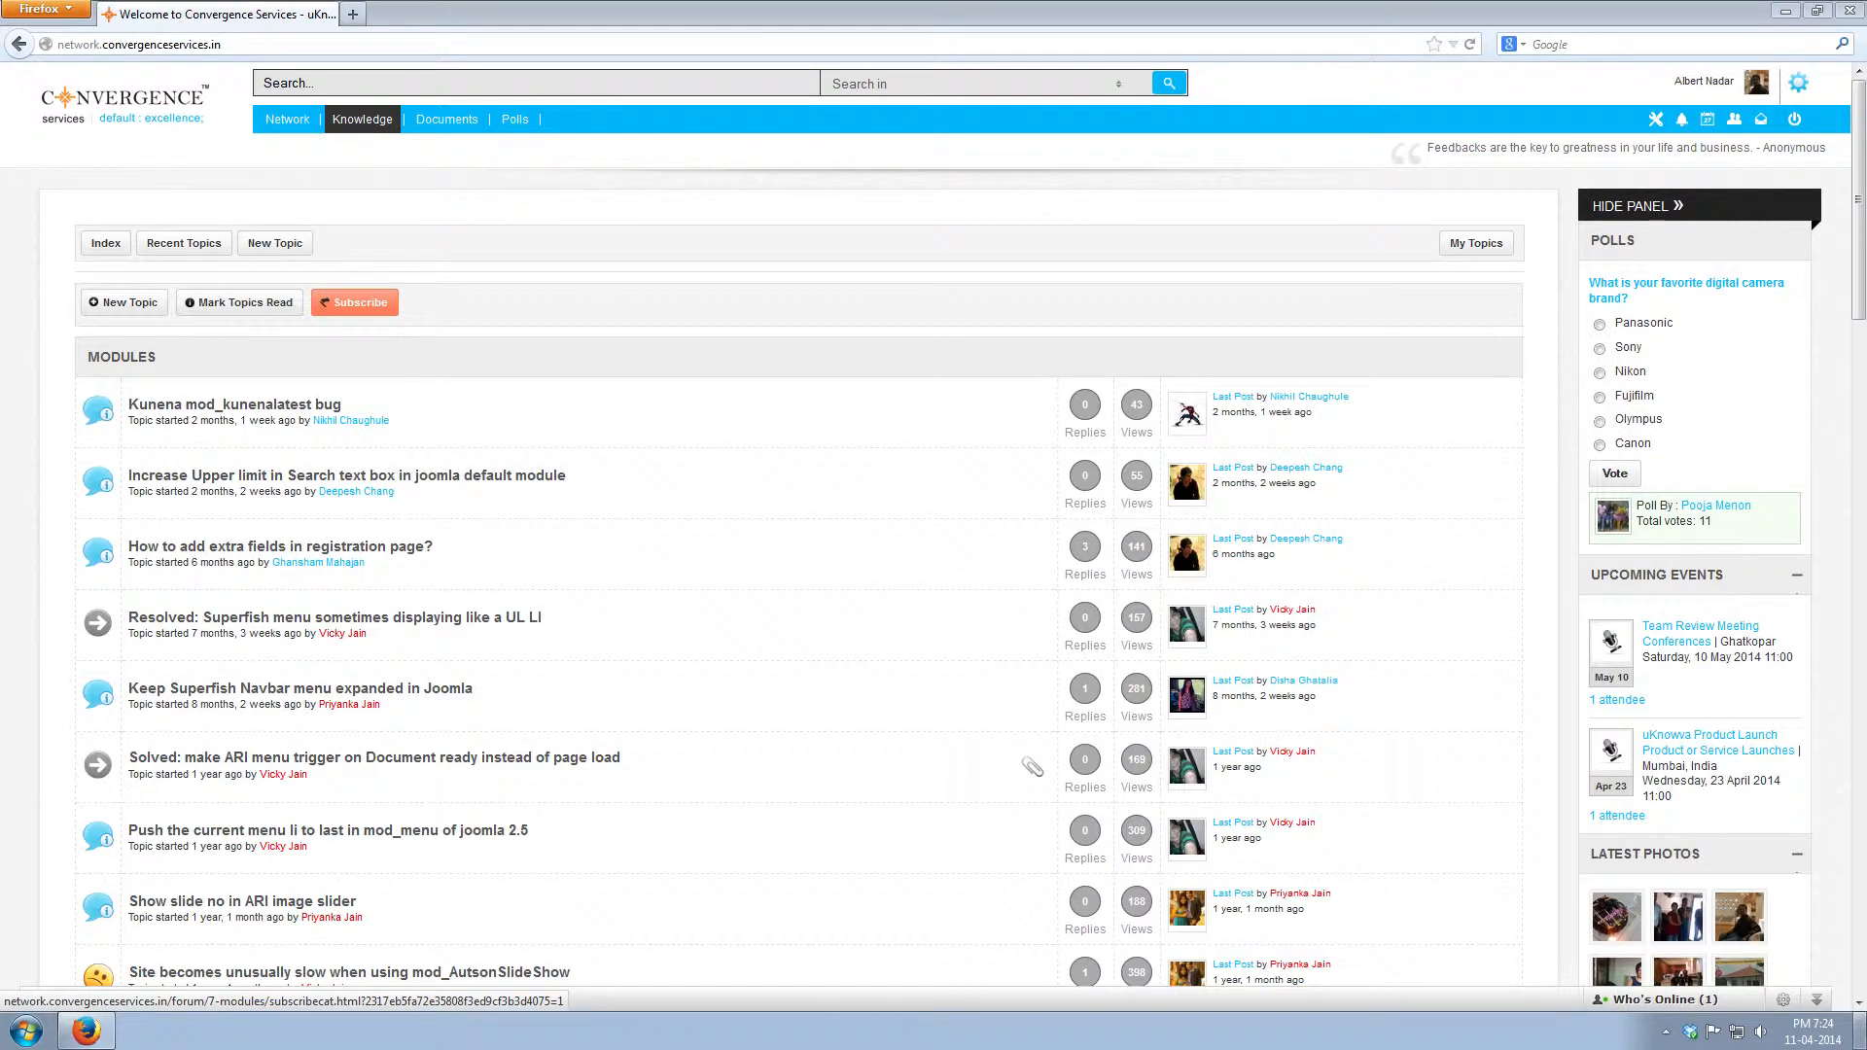
left_click(276, 243)
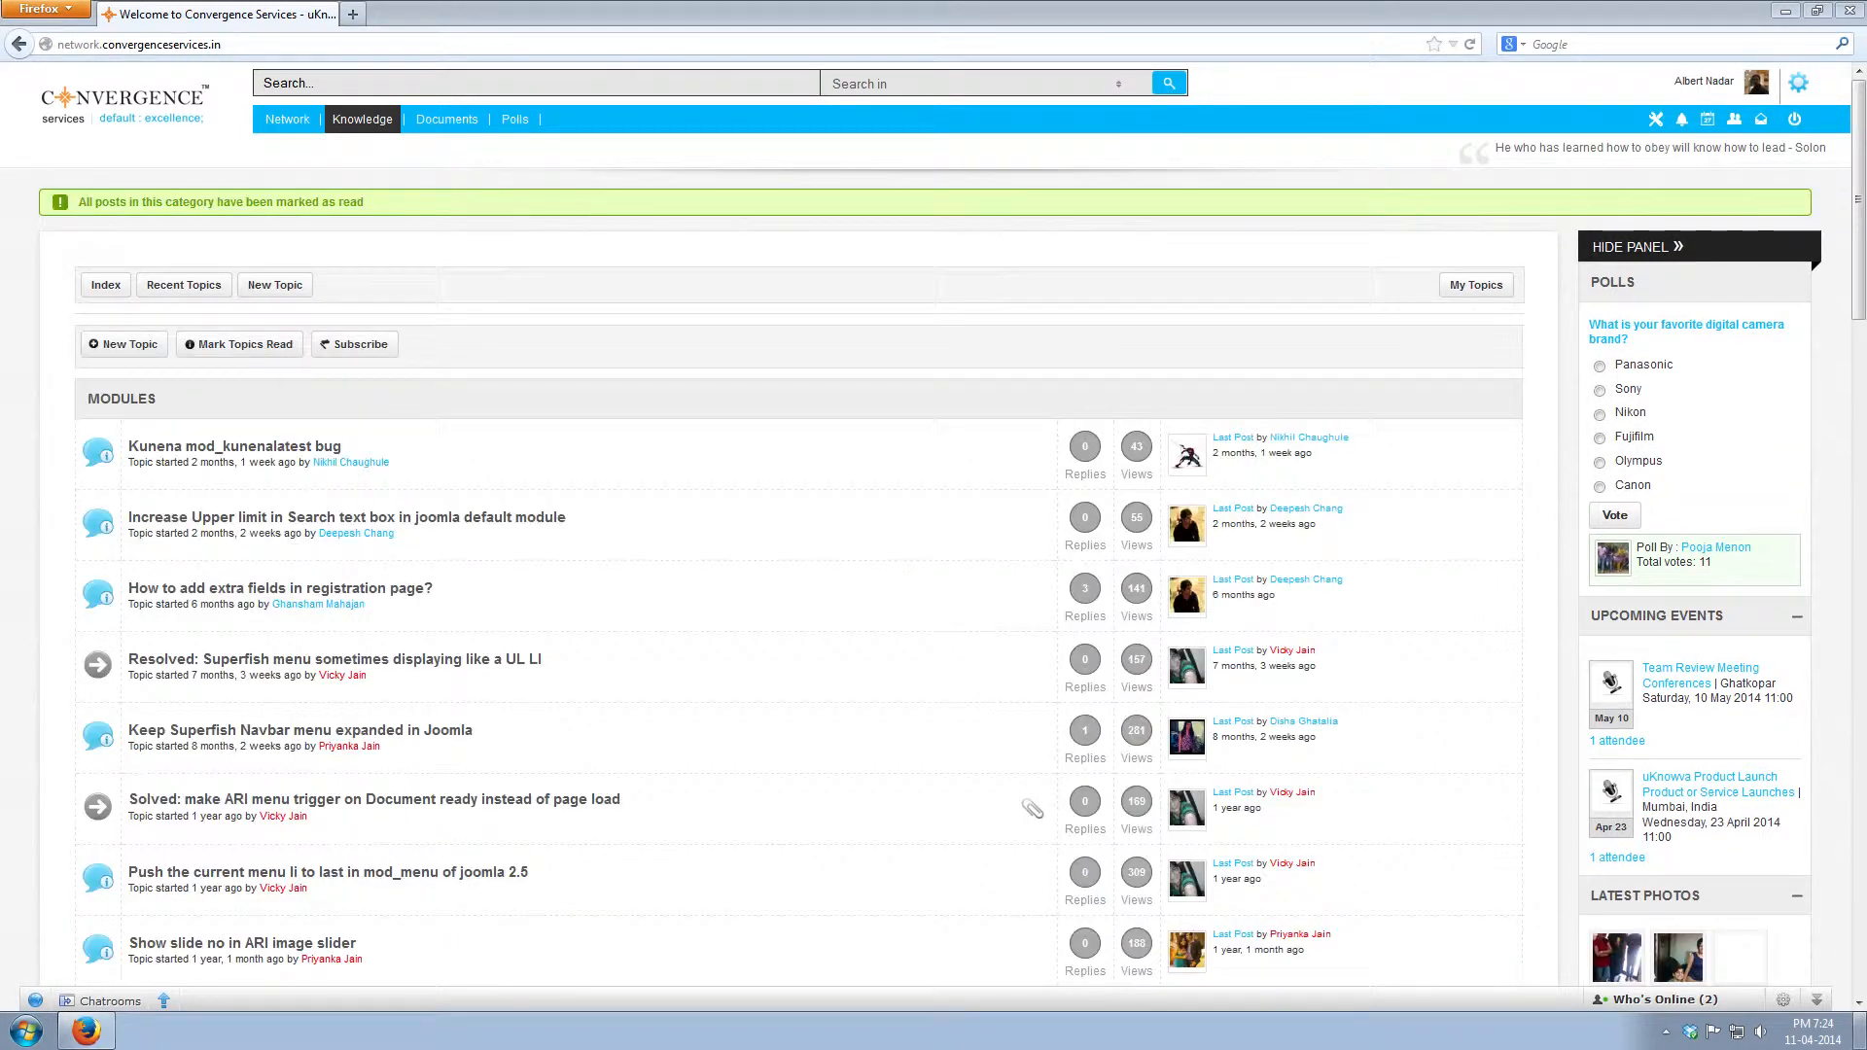
left_click(354, 344)
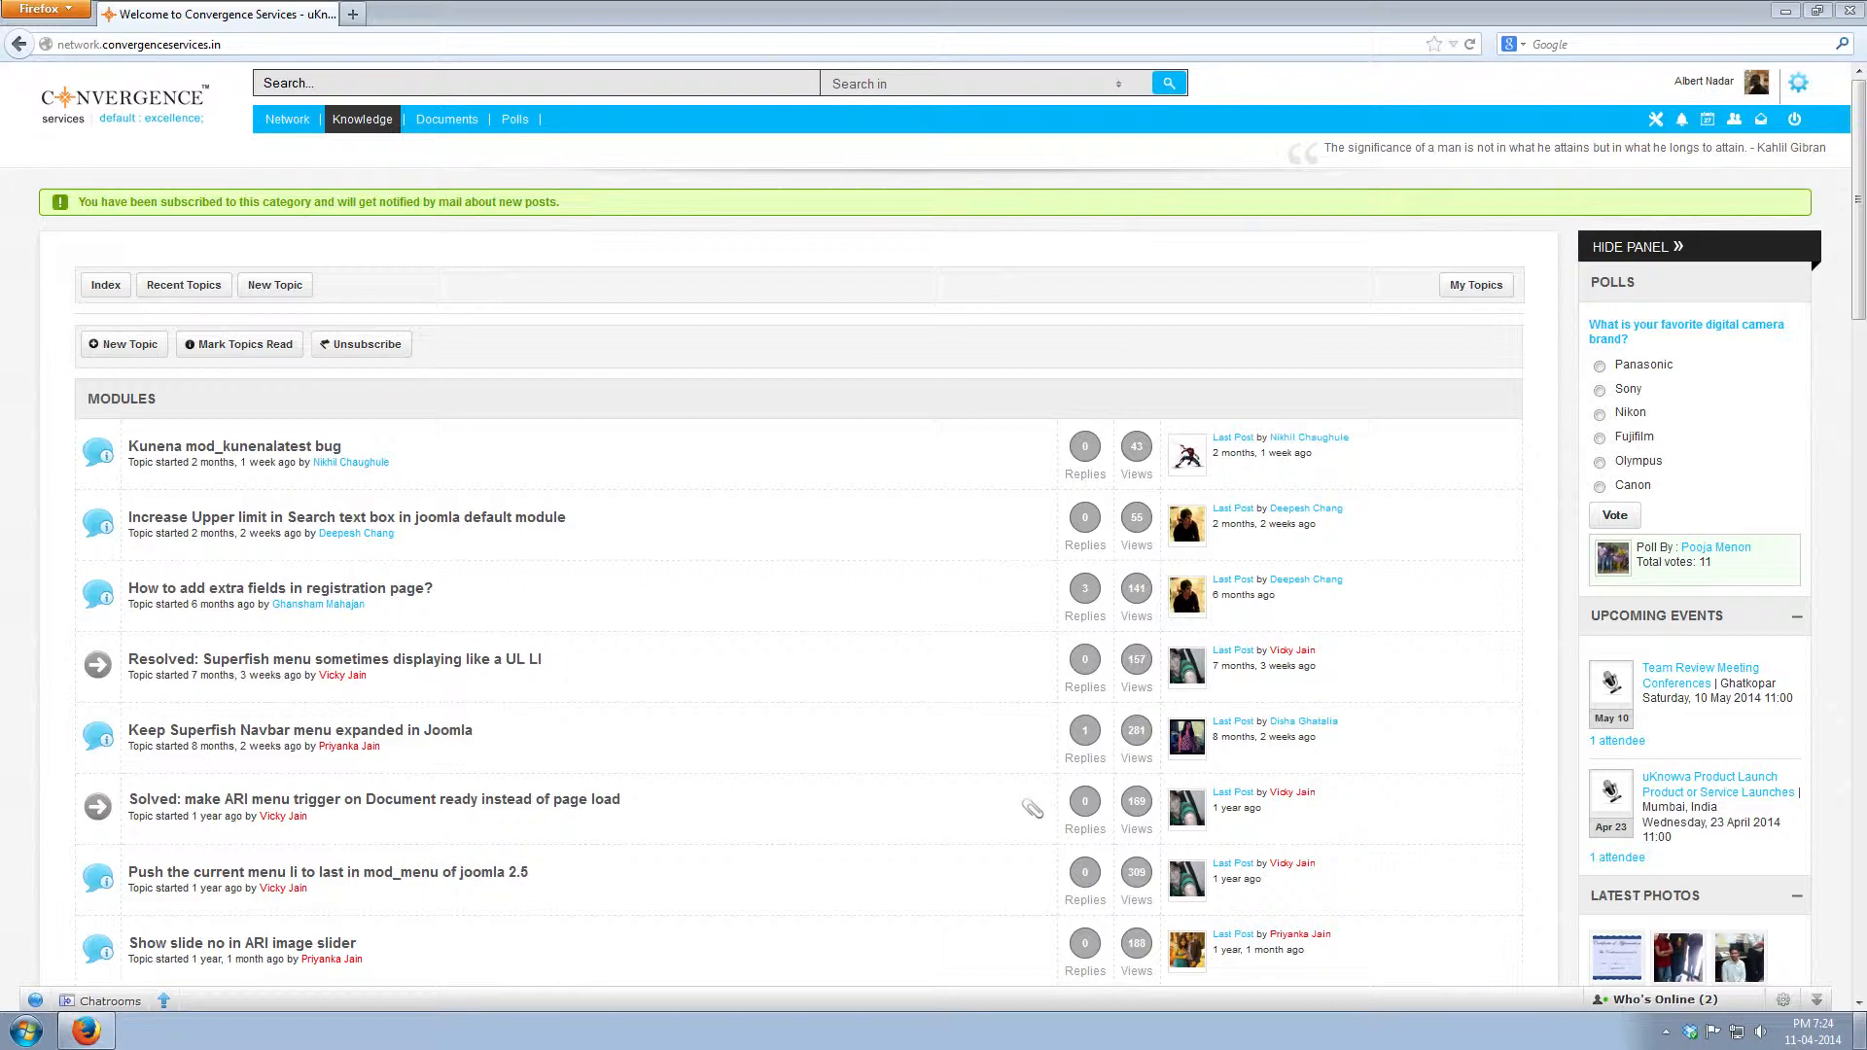
Step: Subscribe to and favourite the registration-fields topic, then open a private message to its author
left_click(279, 587)
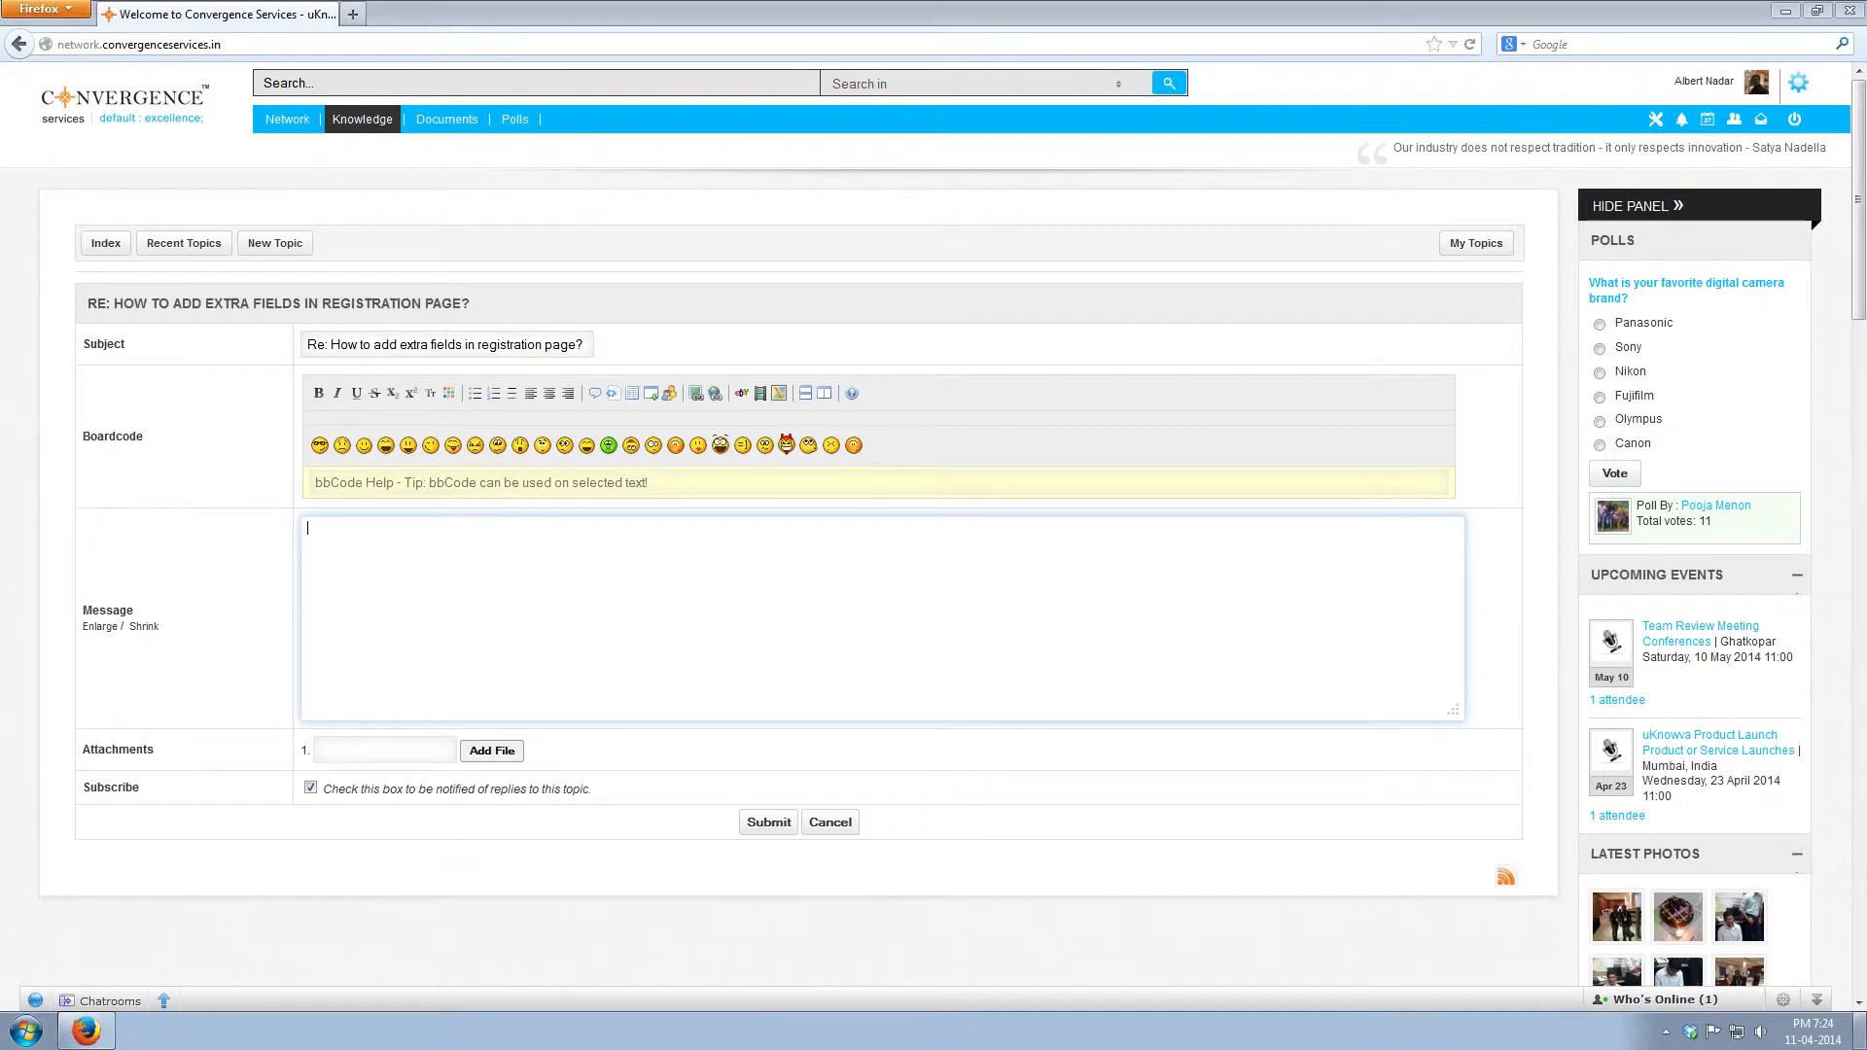
left_click(828, 822)
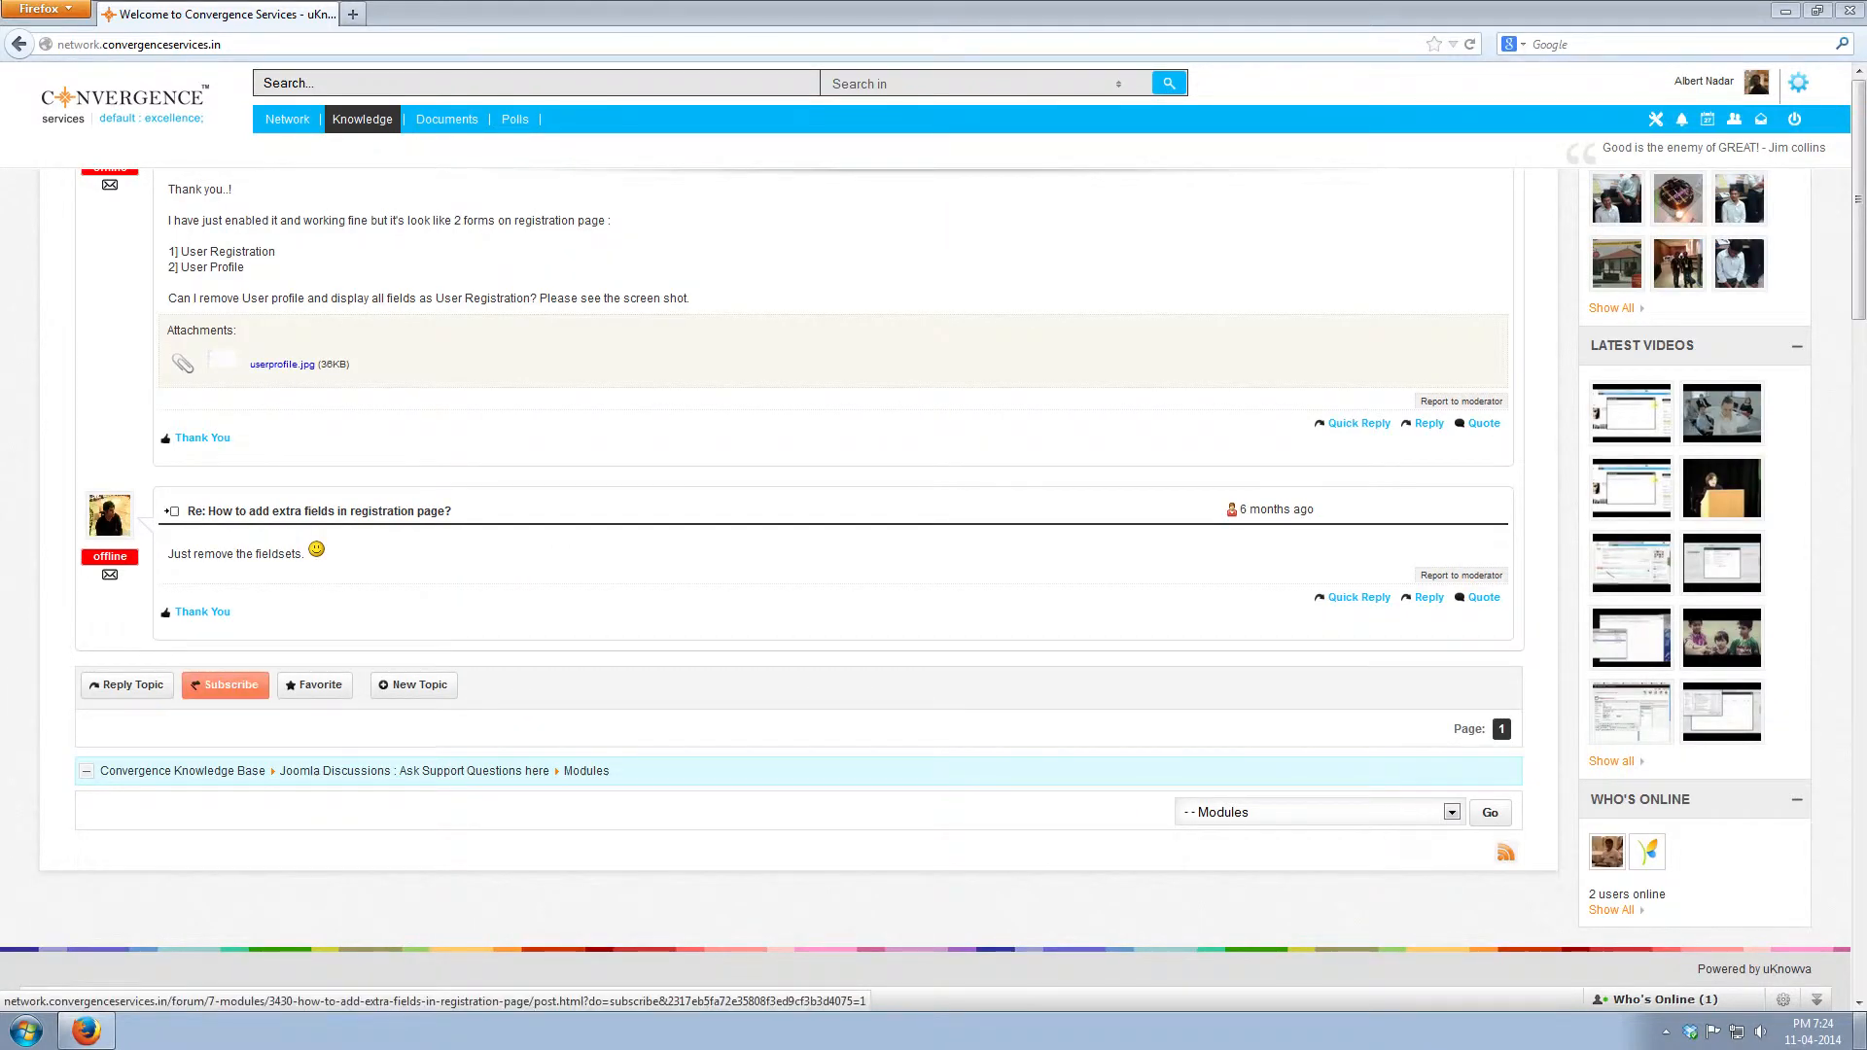
left_click(224, 684)
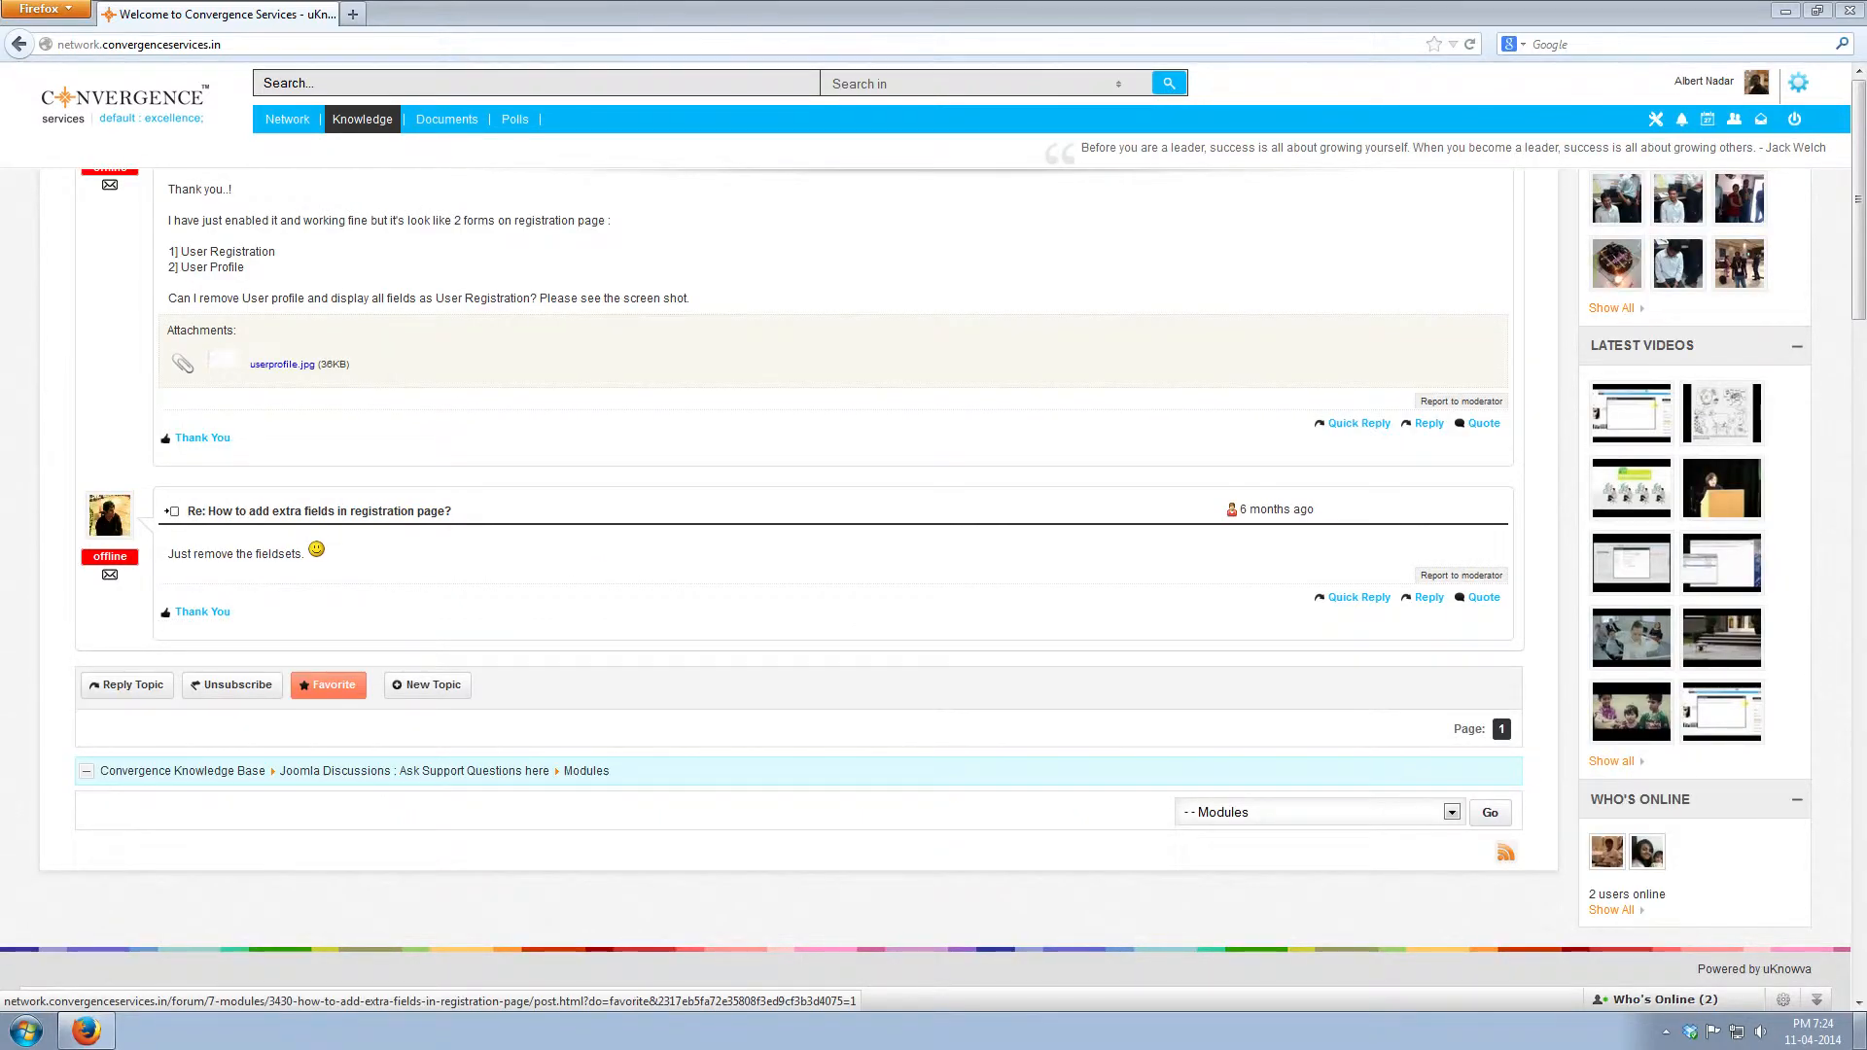
left_click(328, 684)
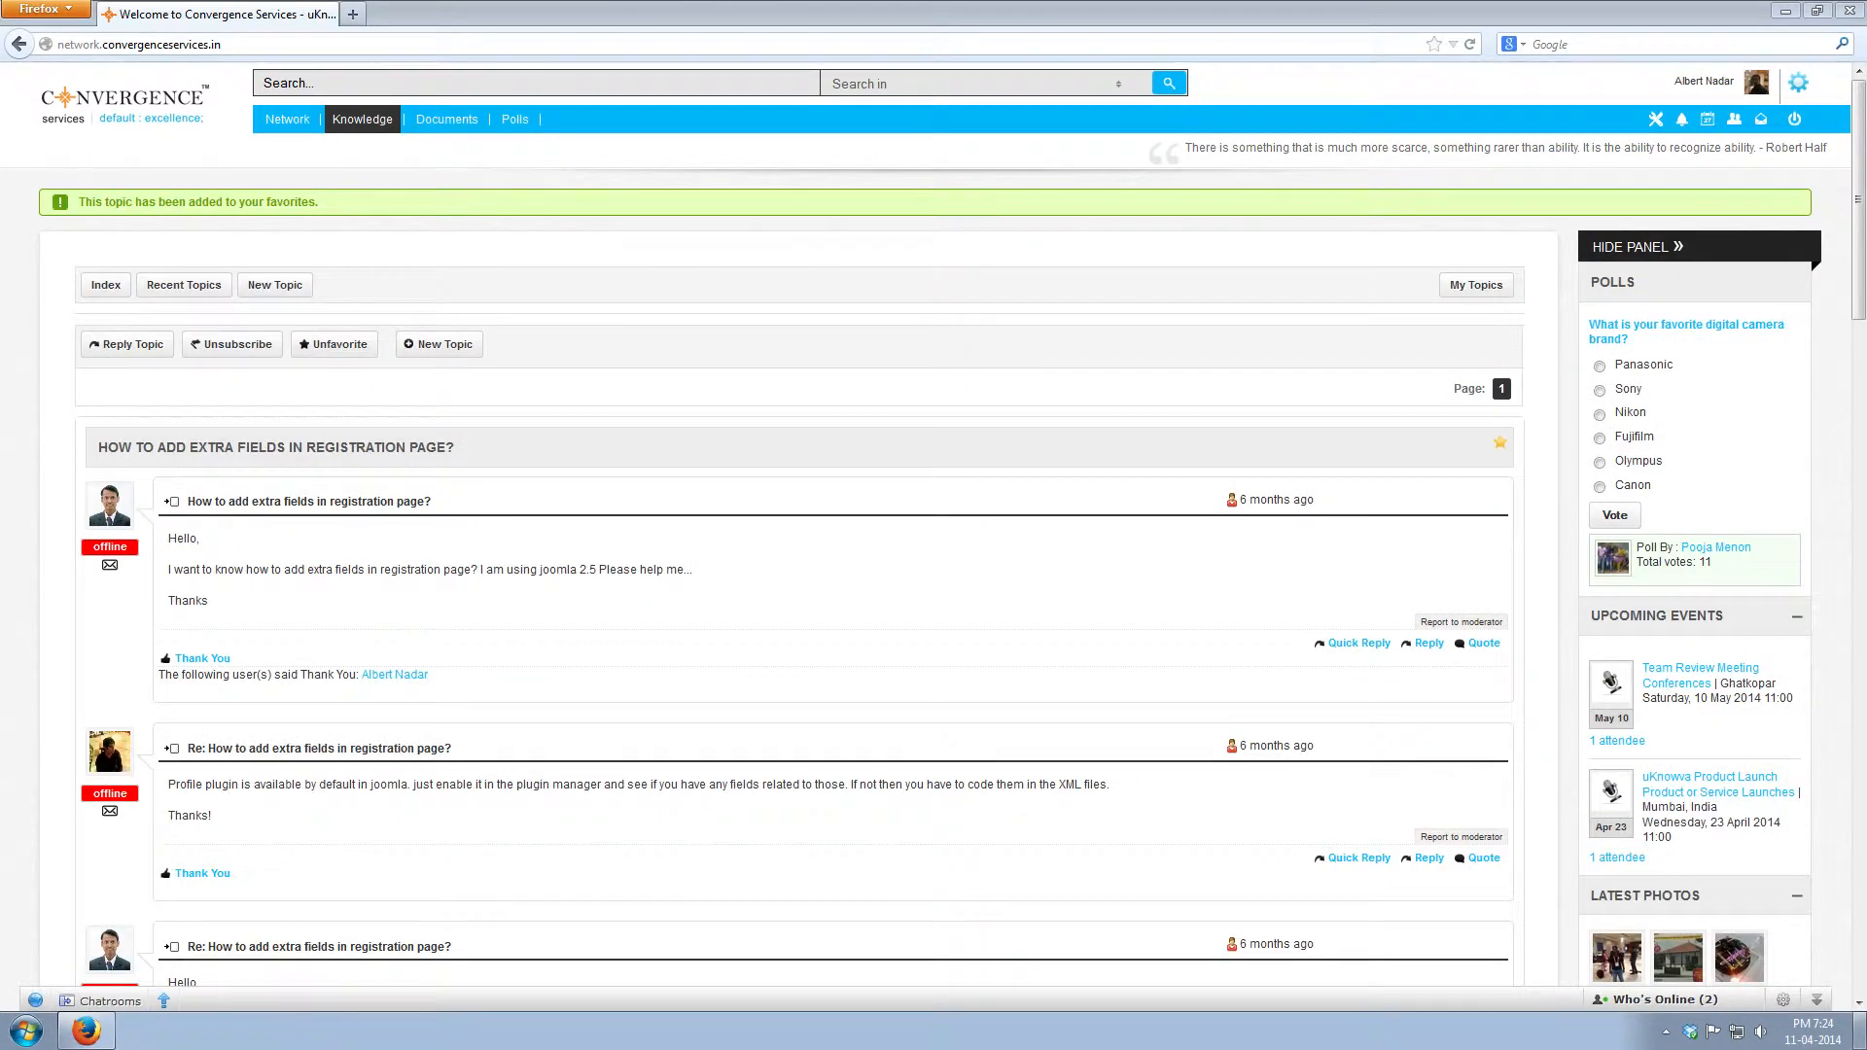
scroll("down", 3)
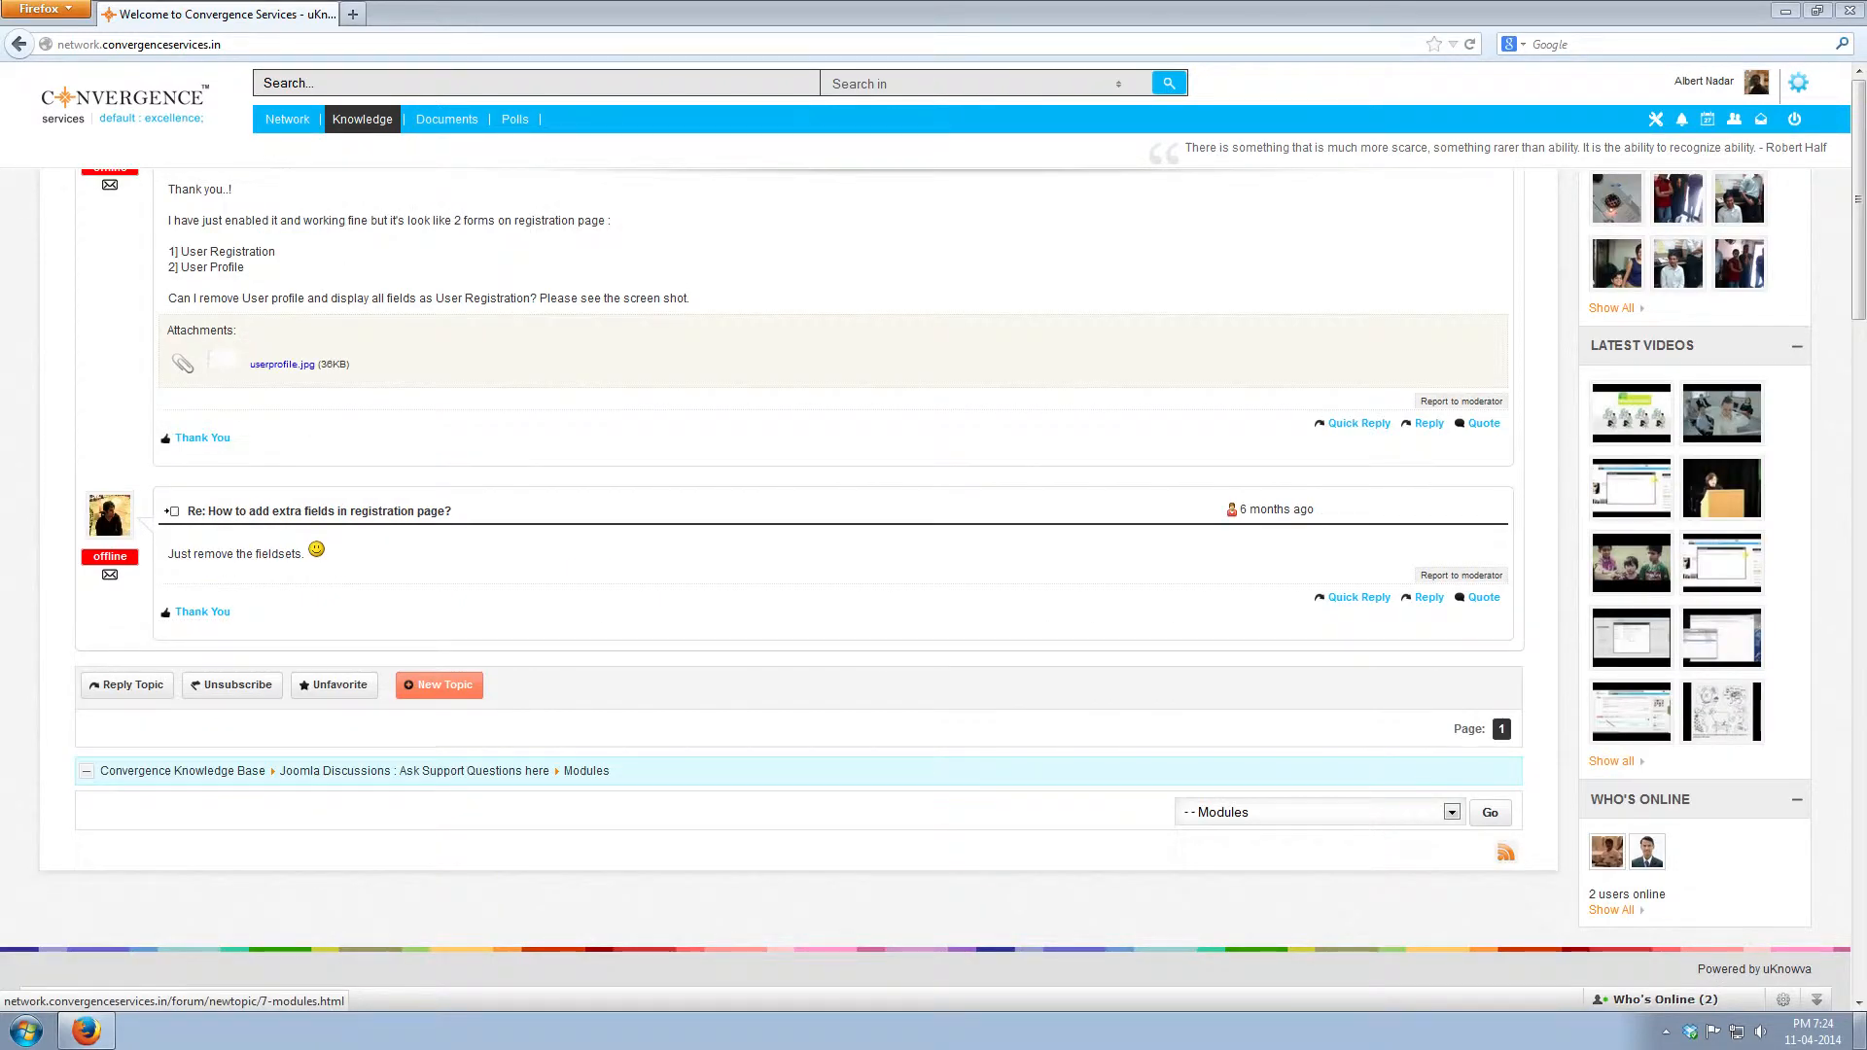
left_click(438, 685)
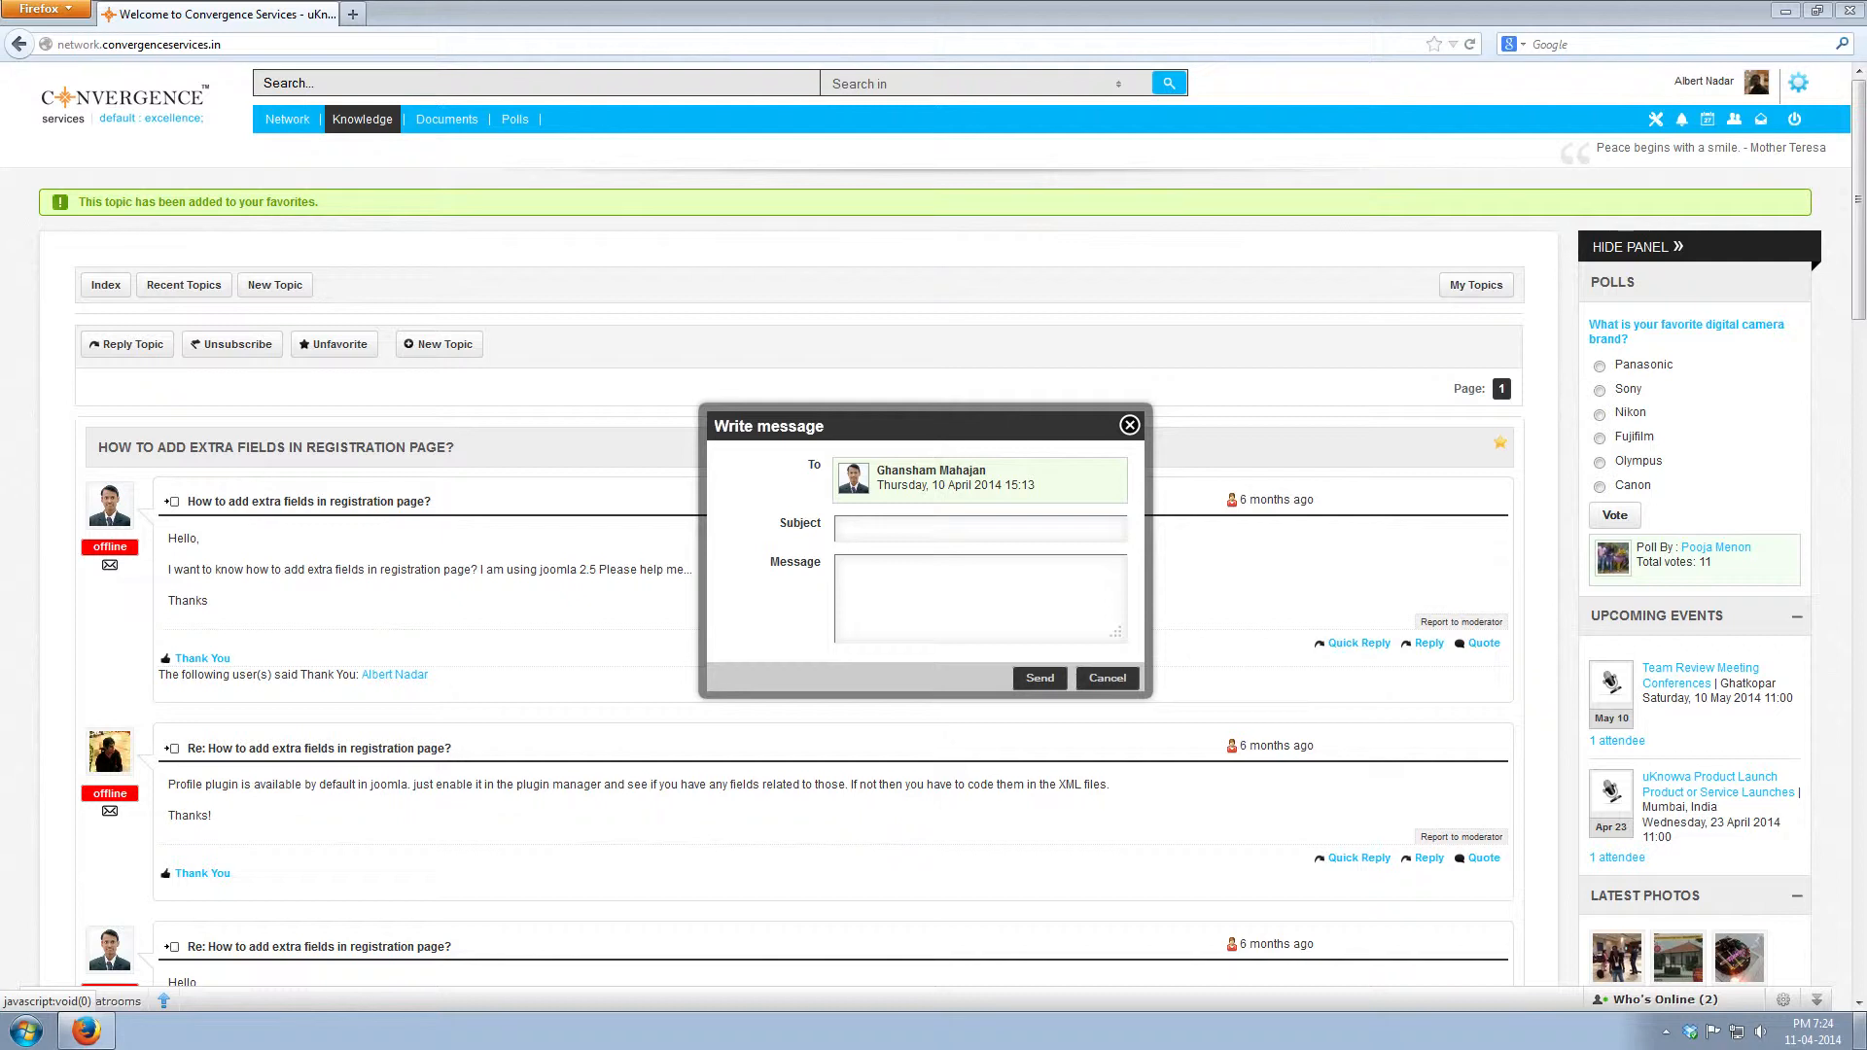
Step: Cancel the unsent private message in the Write message dialog
left_click(979, 599)
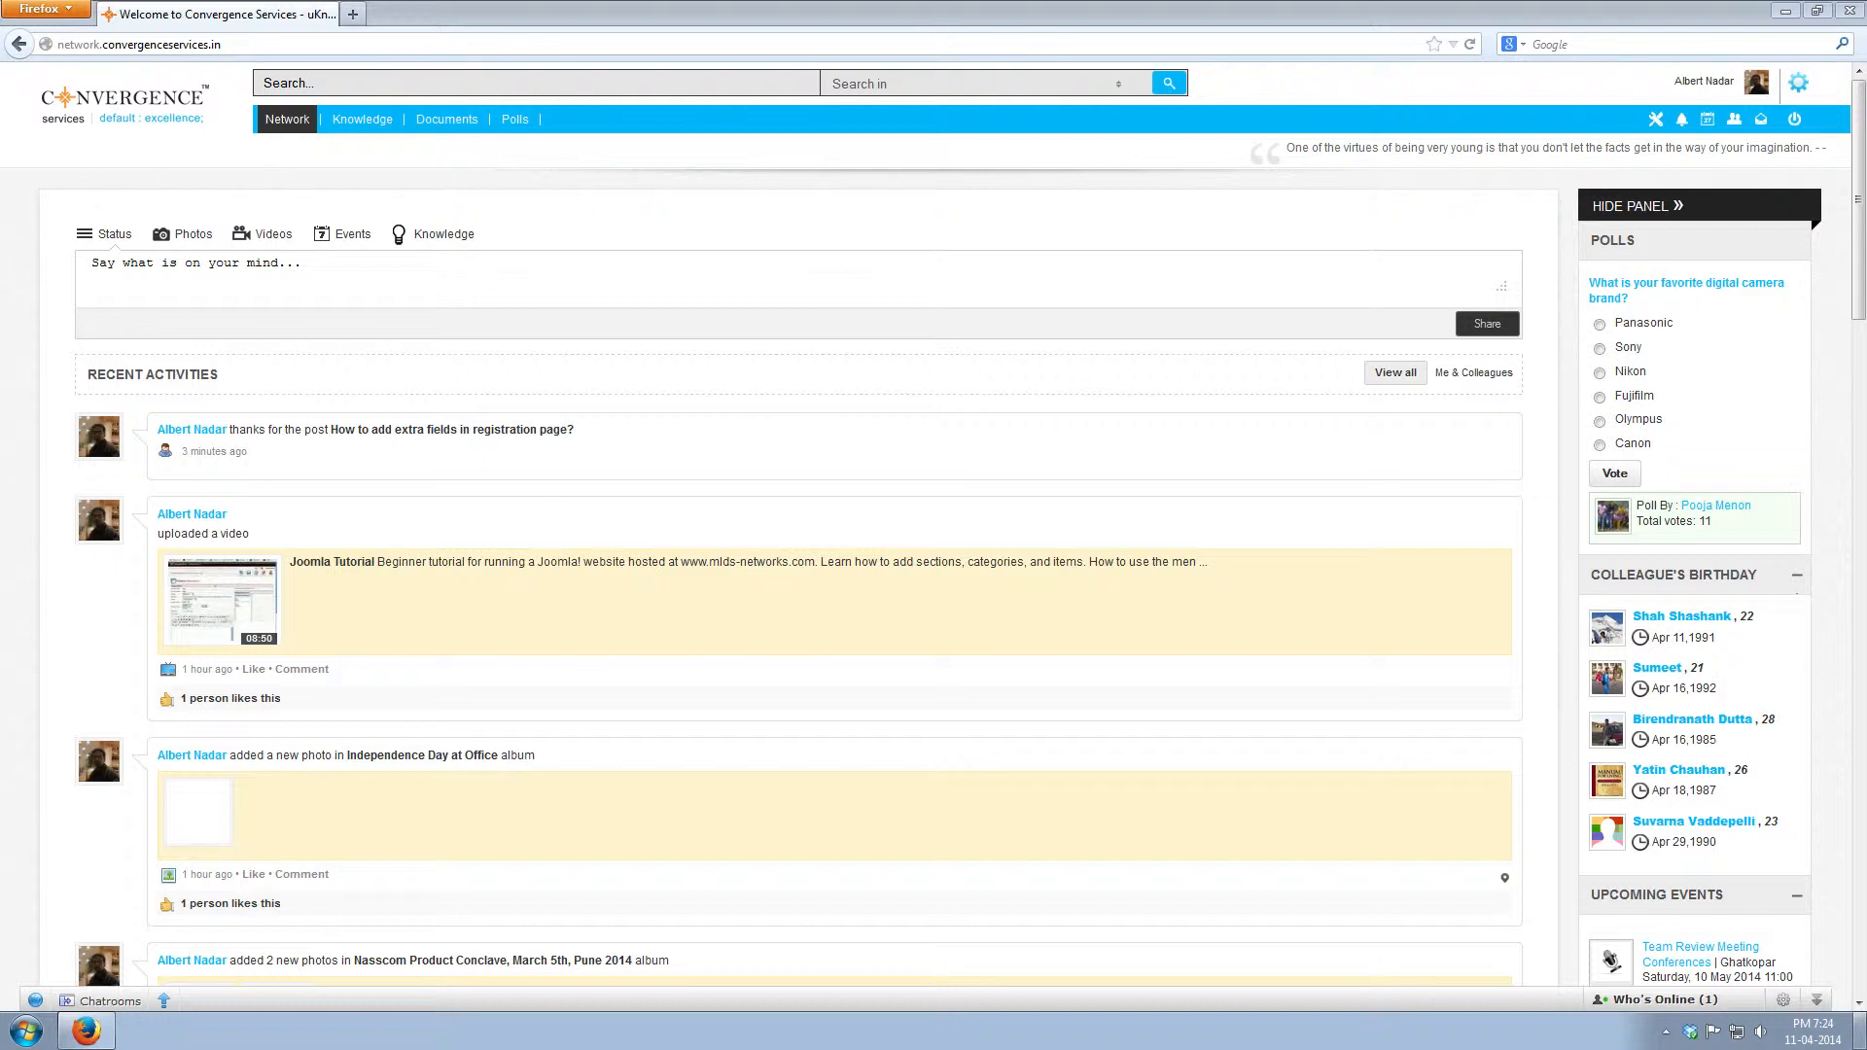
Step: Filter Recent Topics to the last 48 hours, check bulk actions, and return to Network
left_click(361, 118)
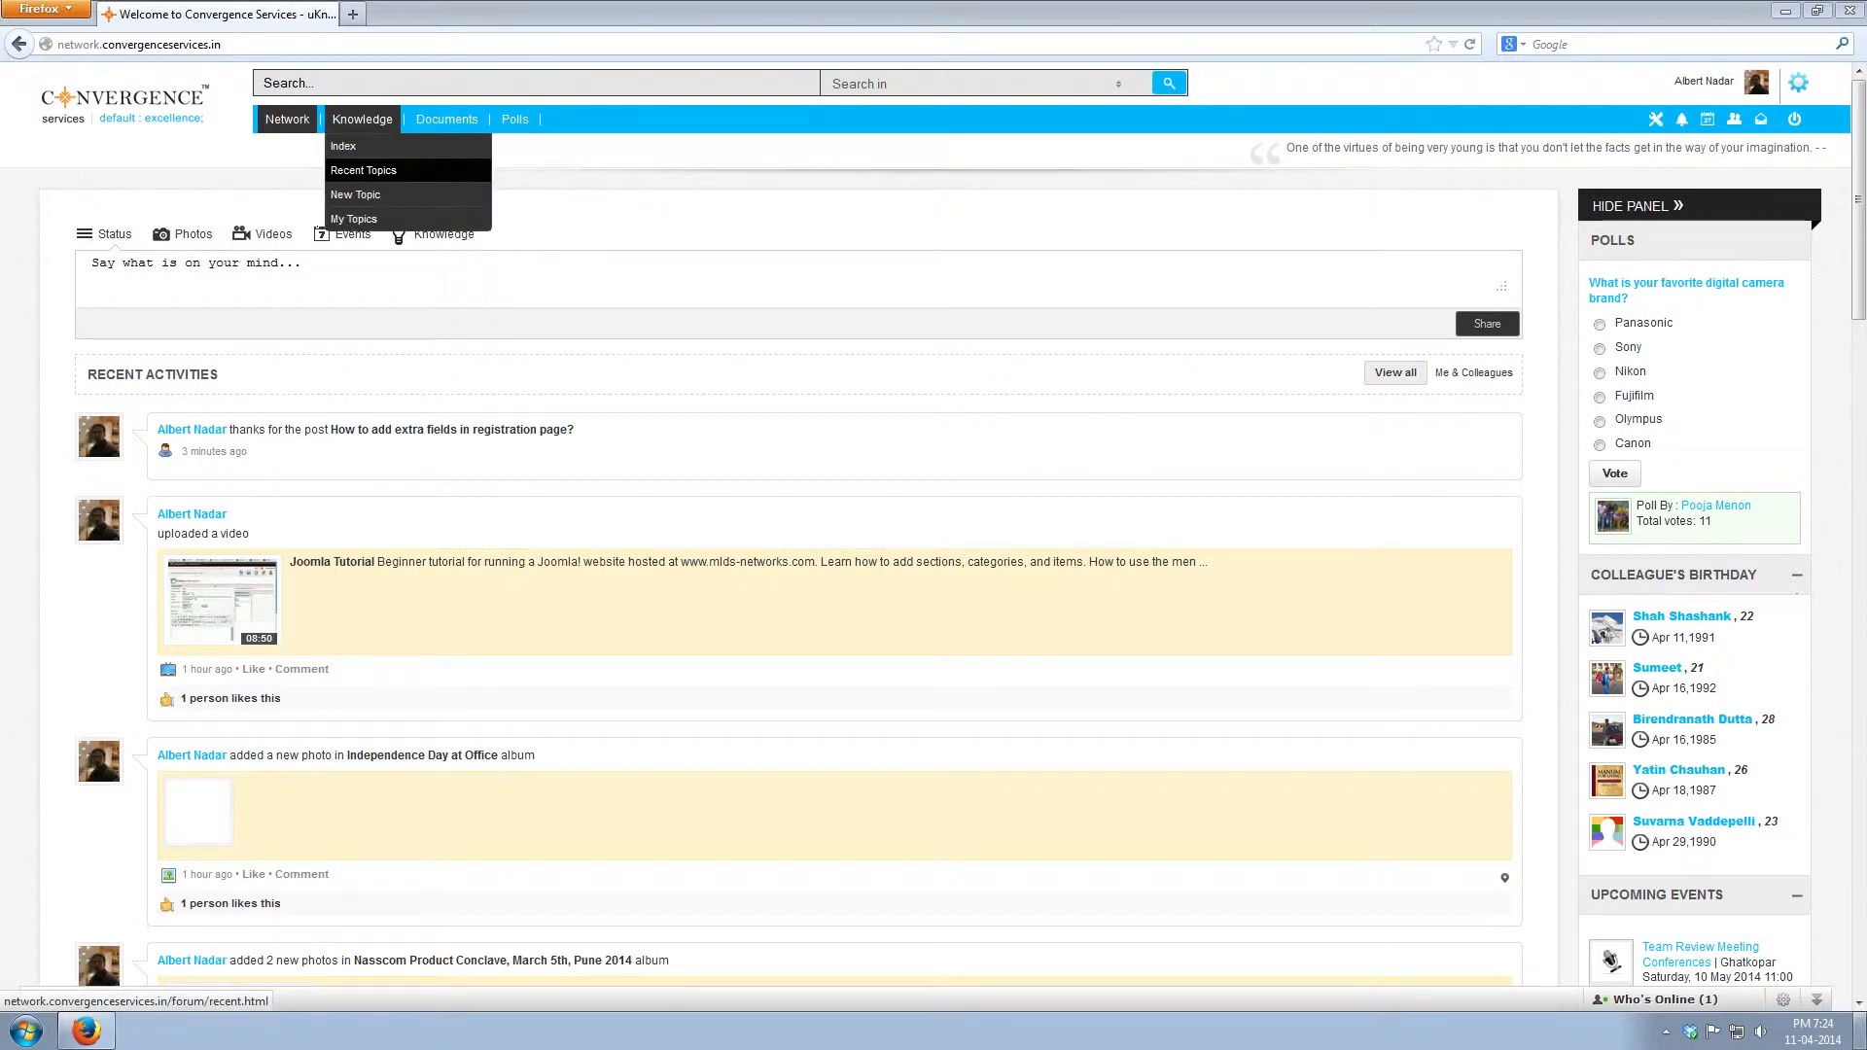
left_click(363, 170)
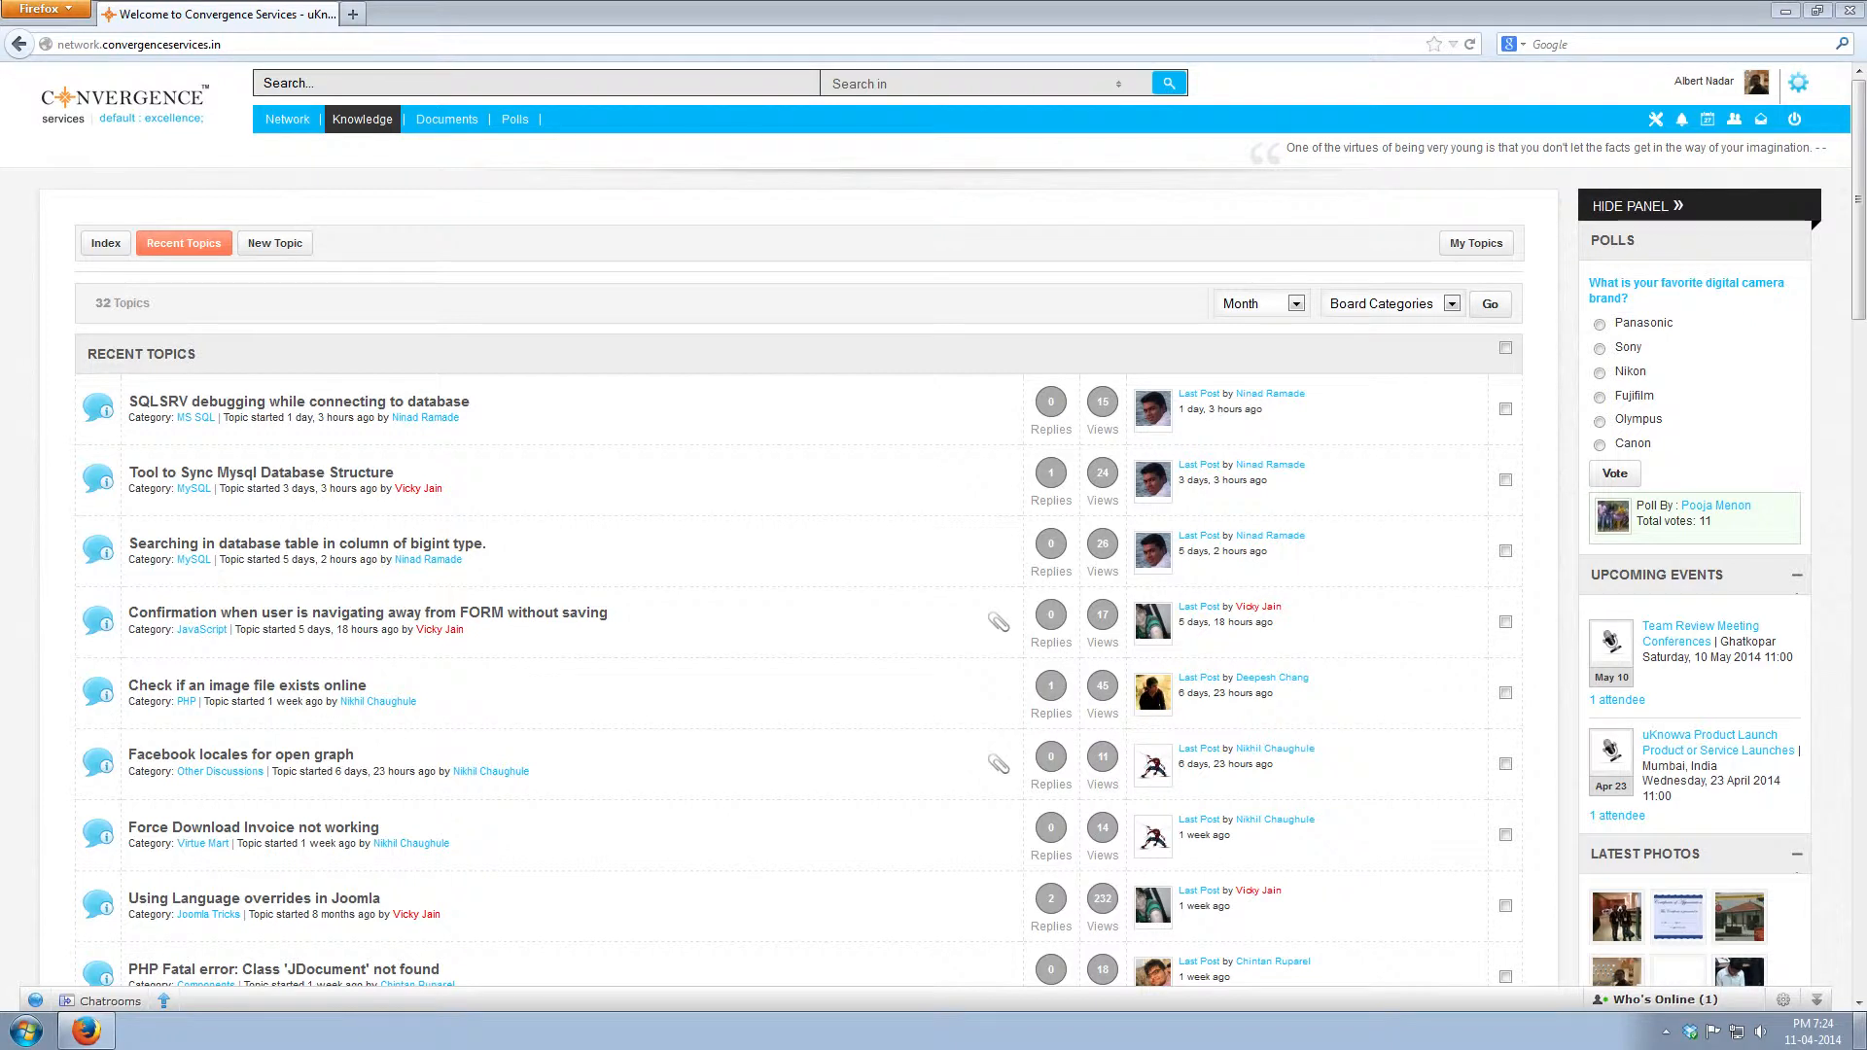
left_click(1289, 302)
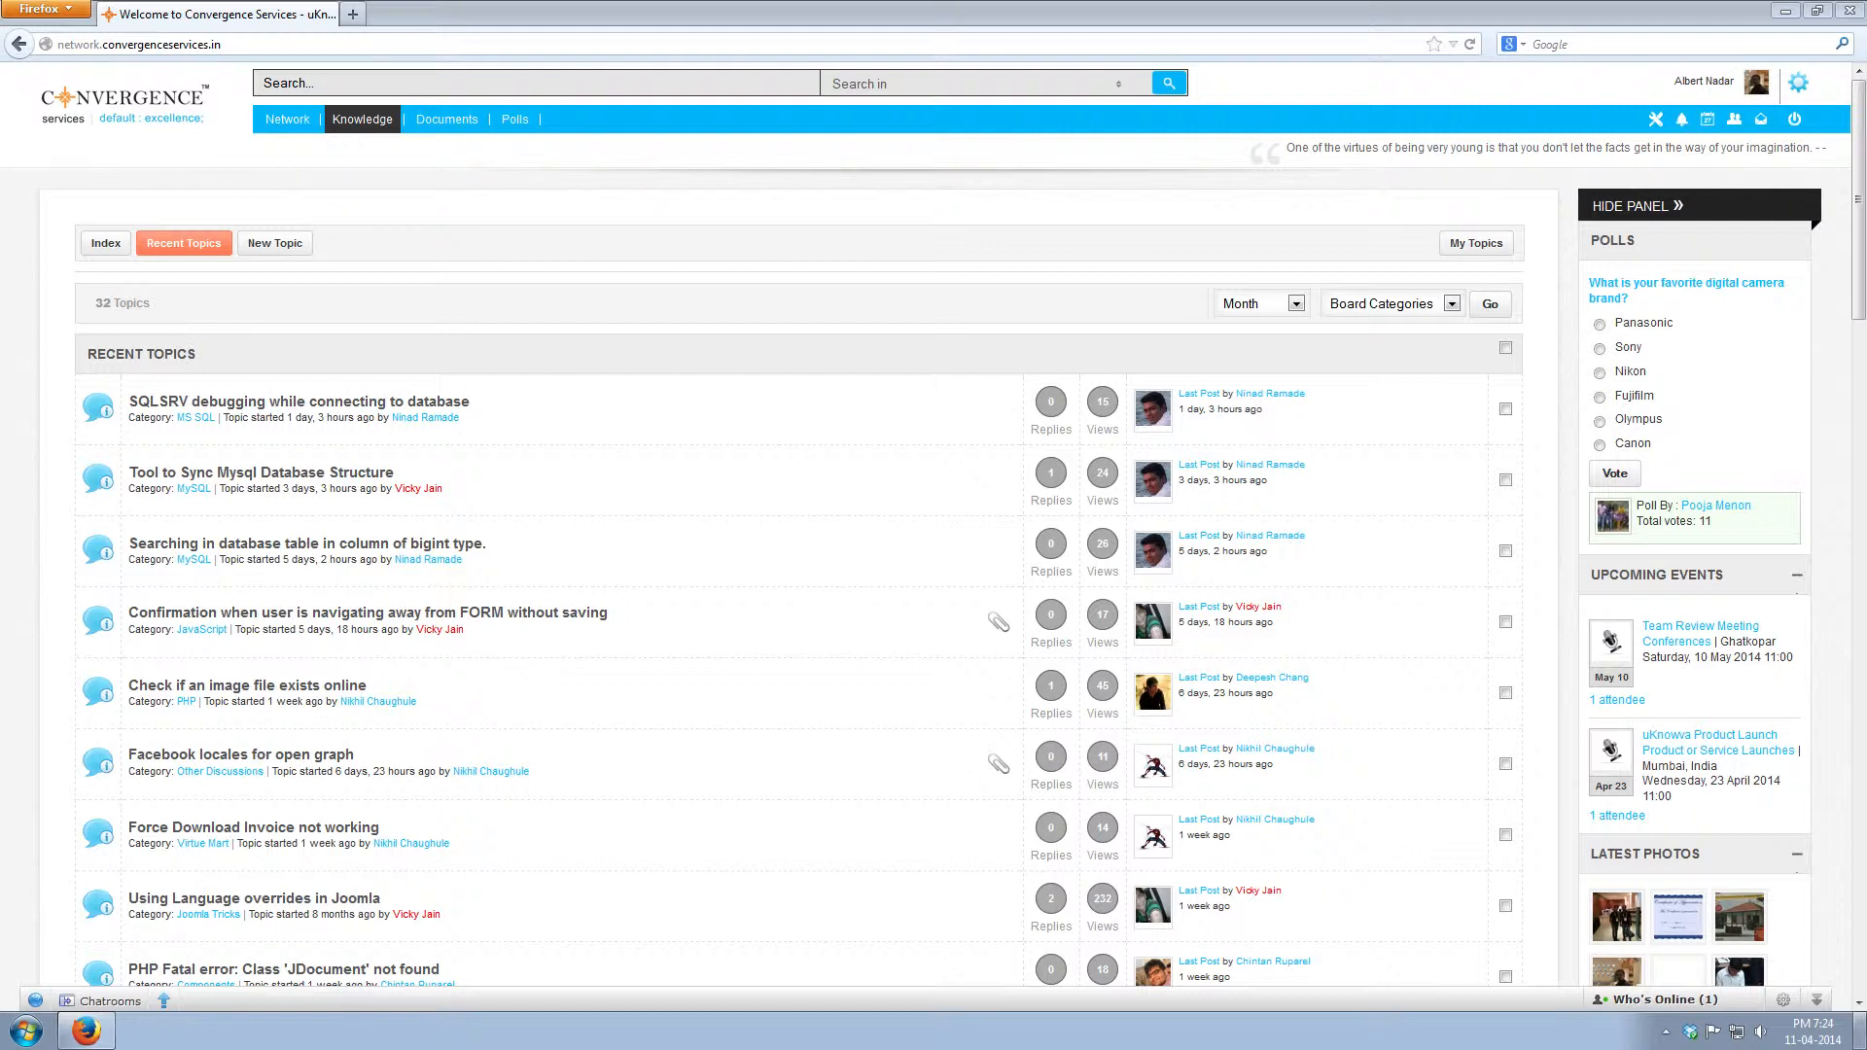
left_click(1252, 302)
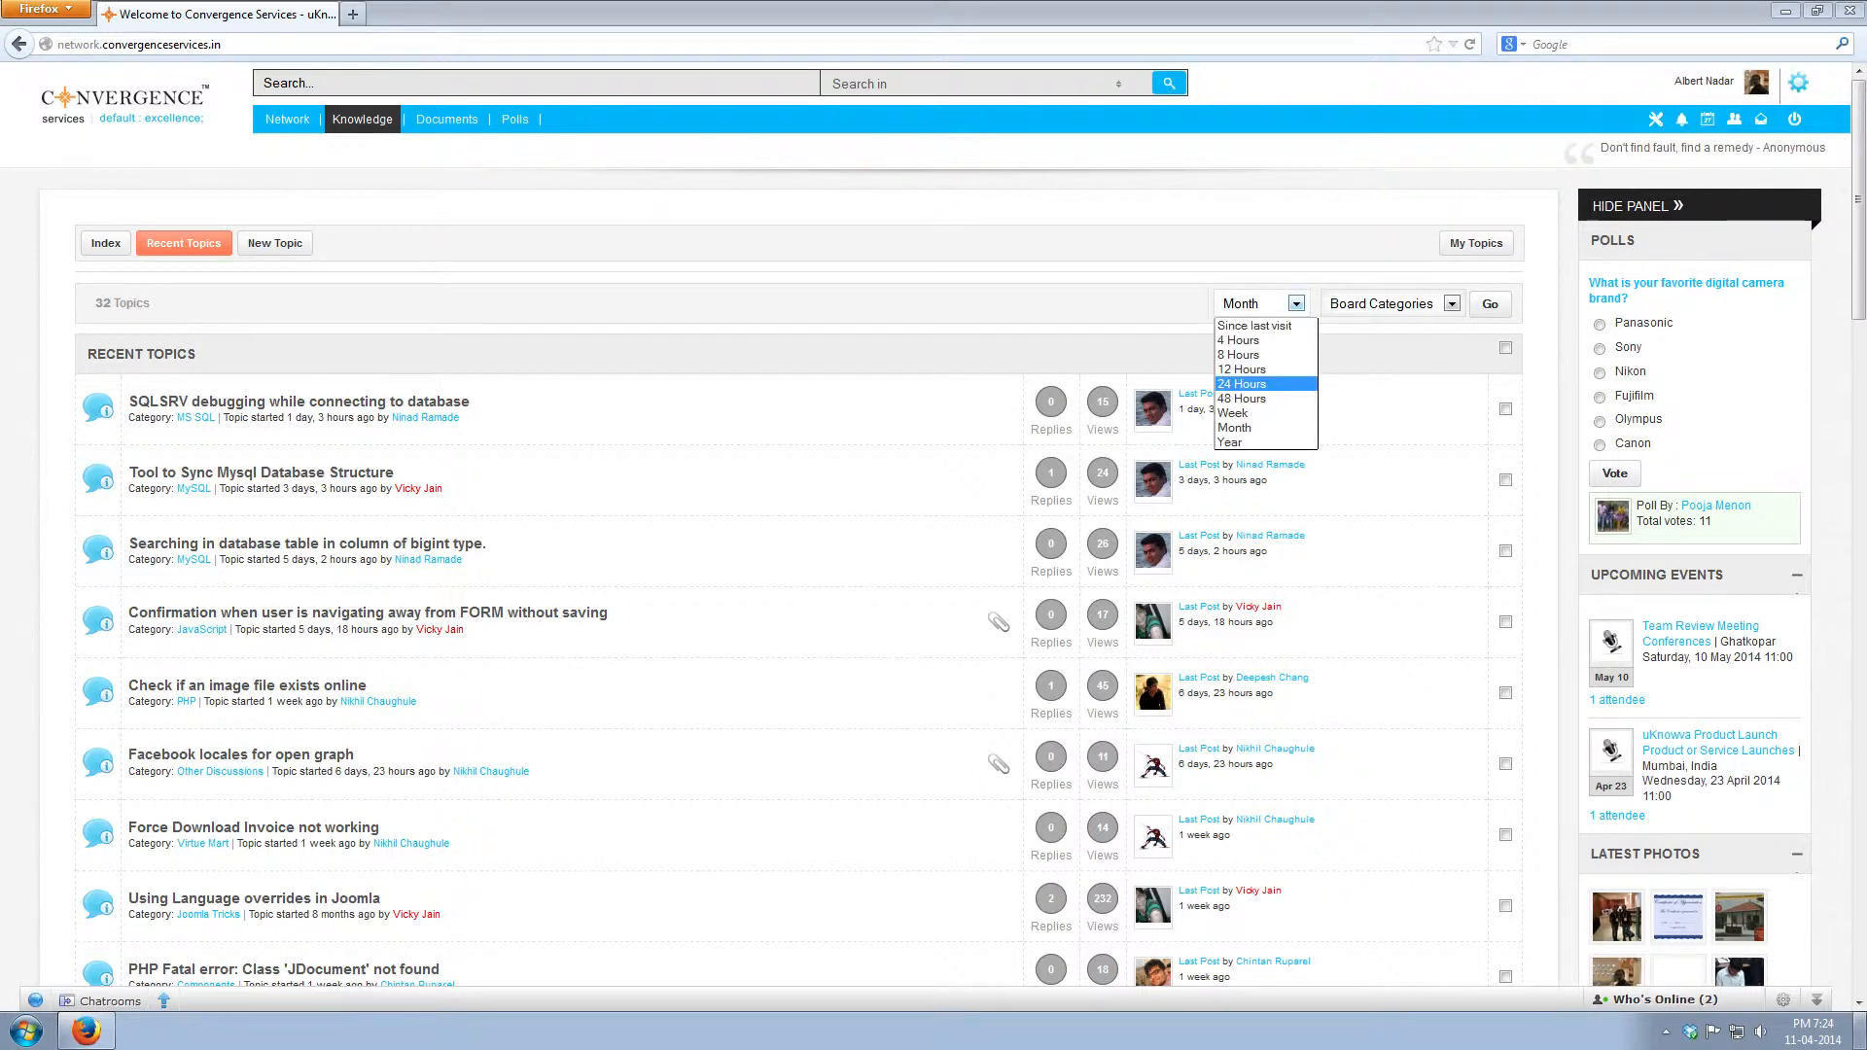
left_click(1242, 398)
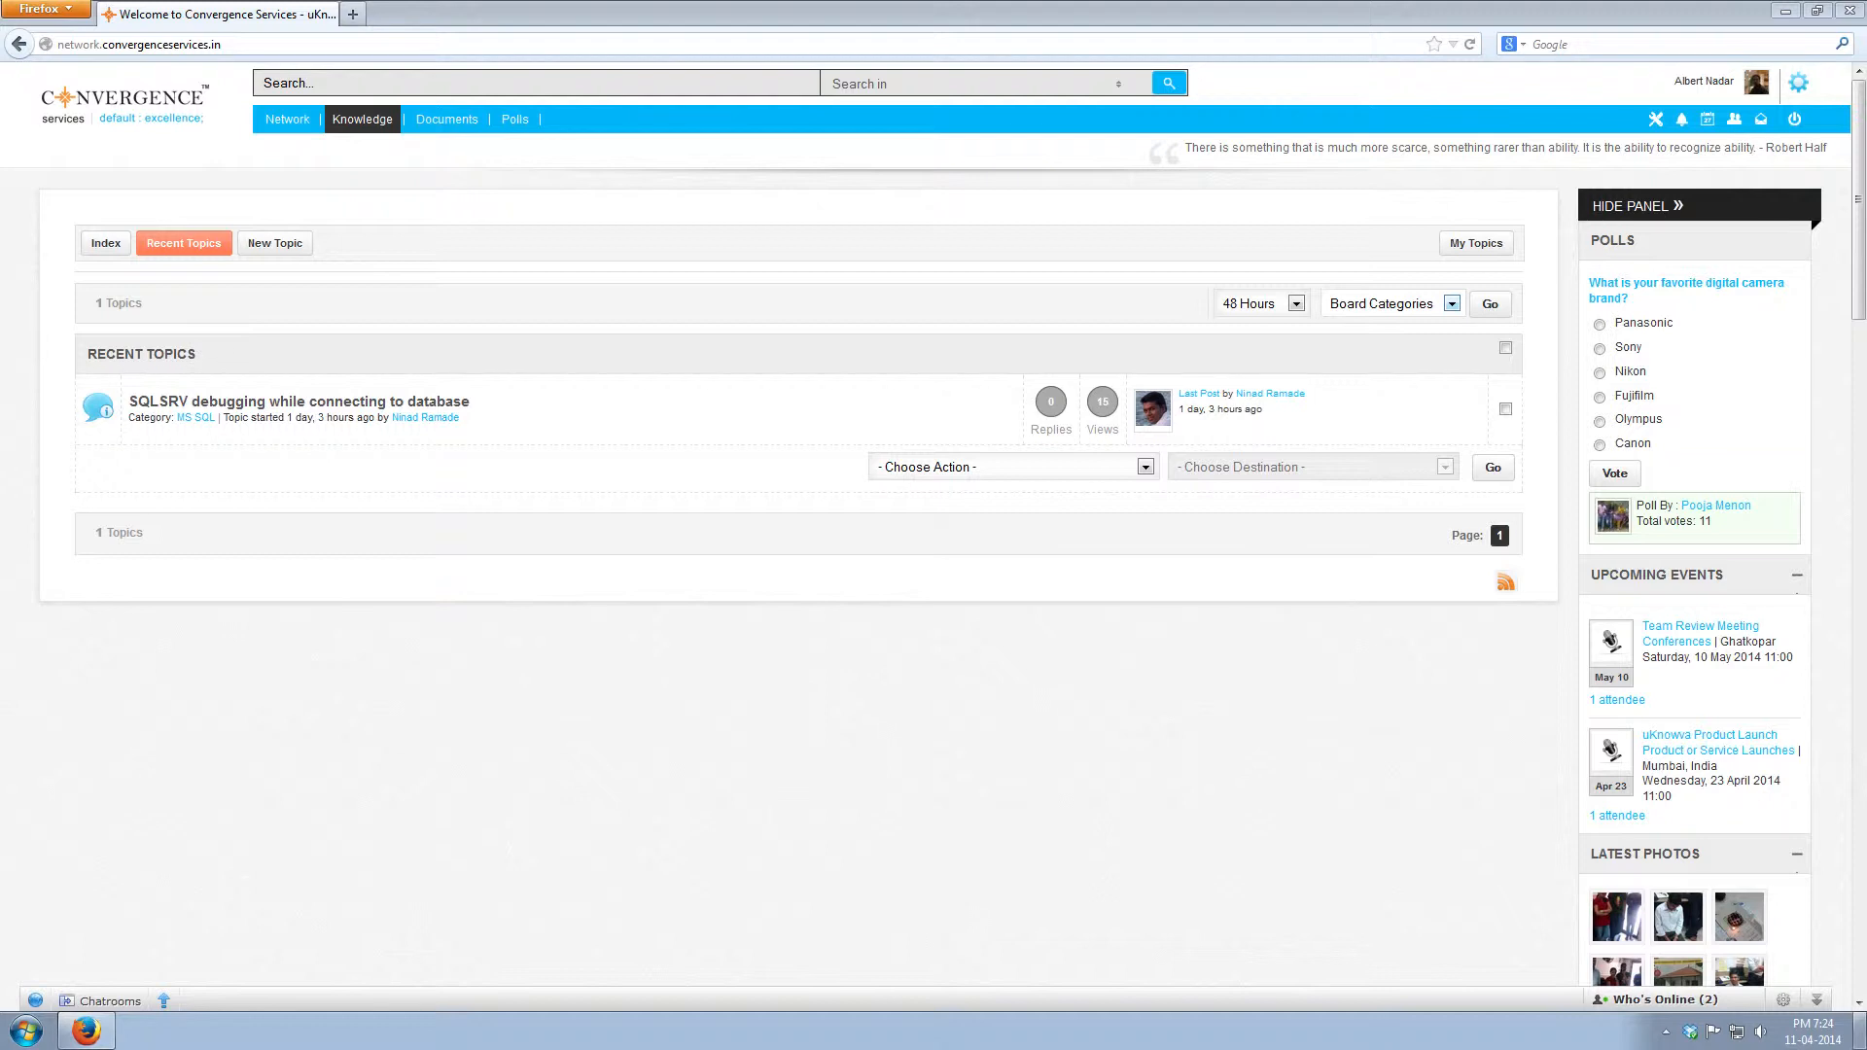
left_click(1449, 304)
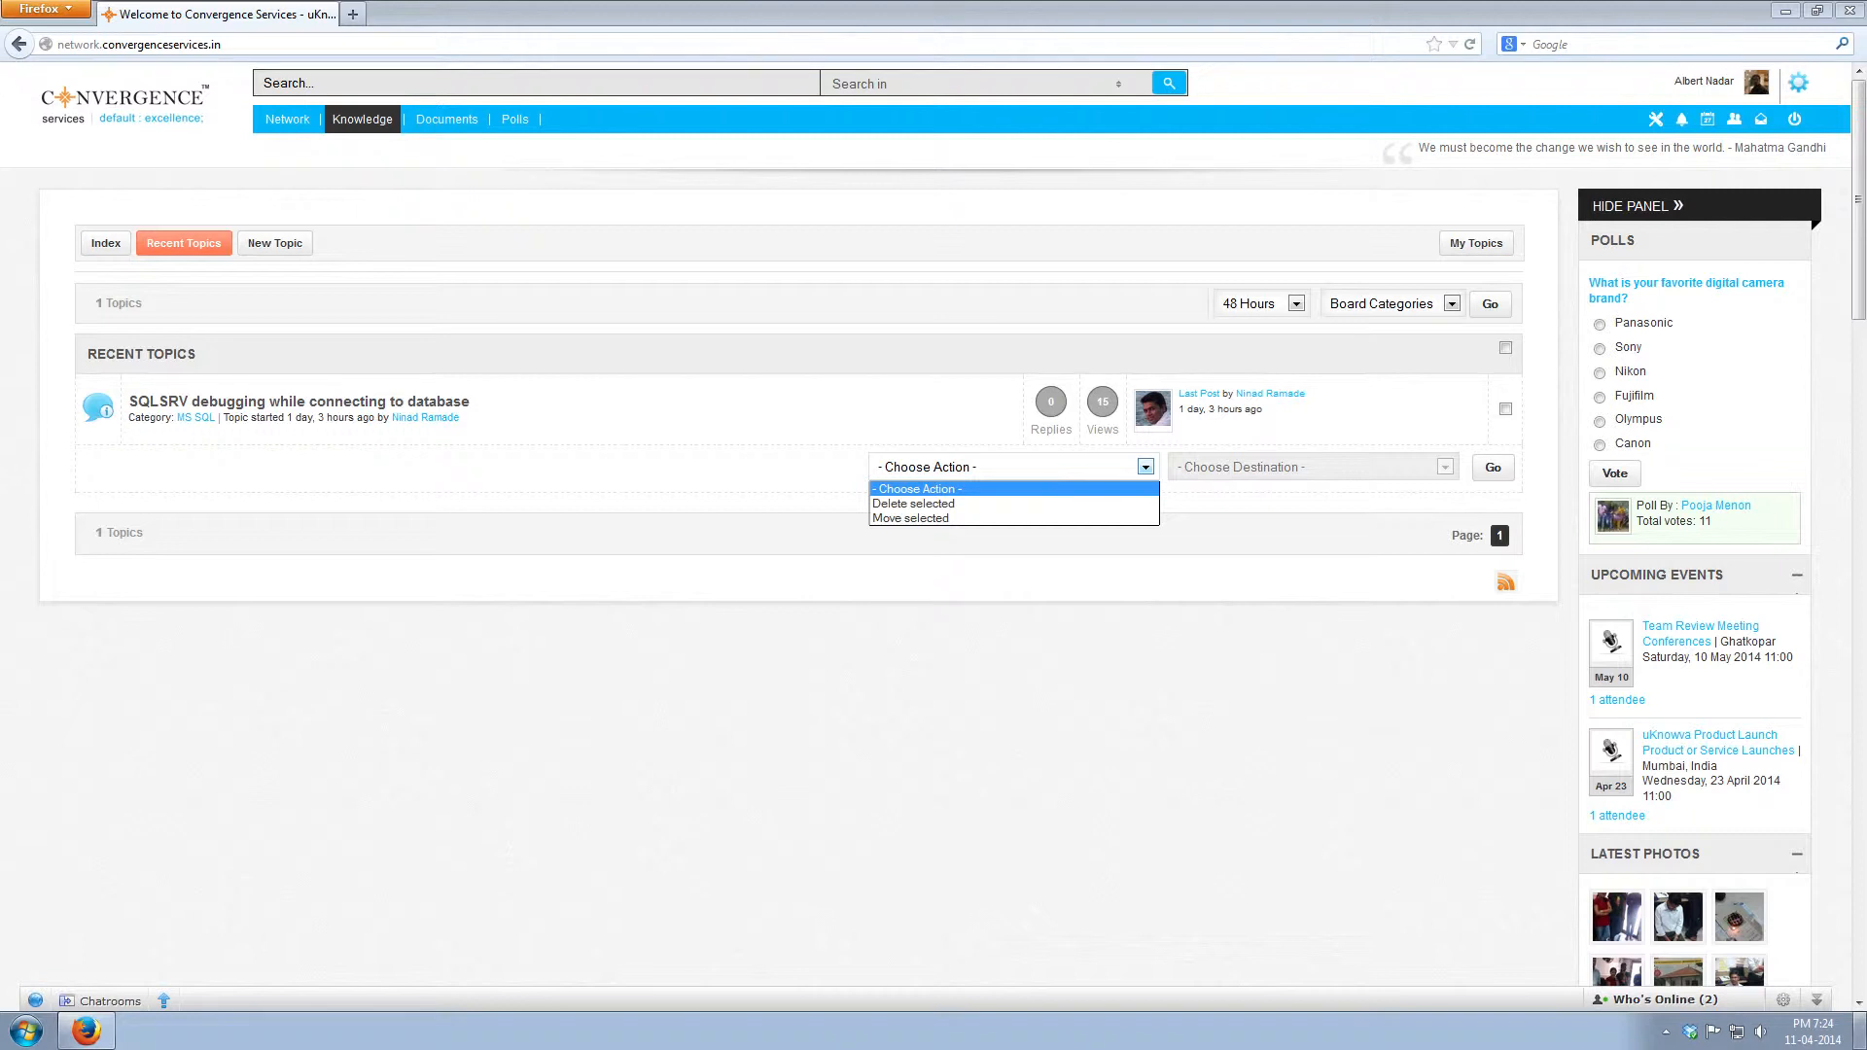
left_click(1252, 302)
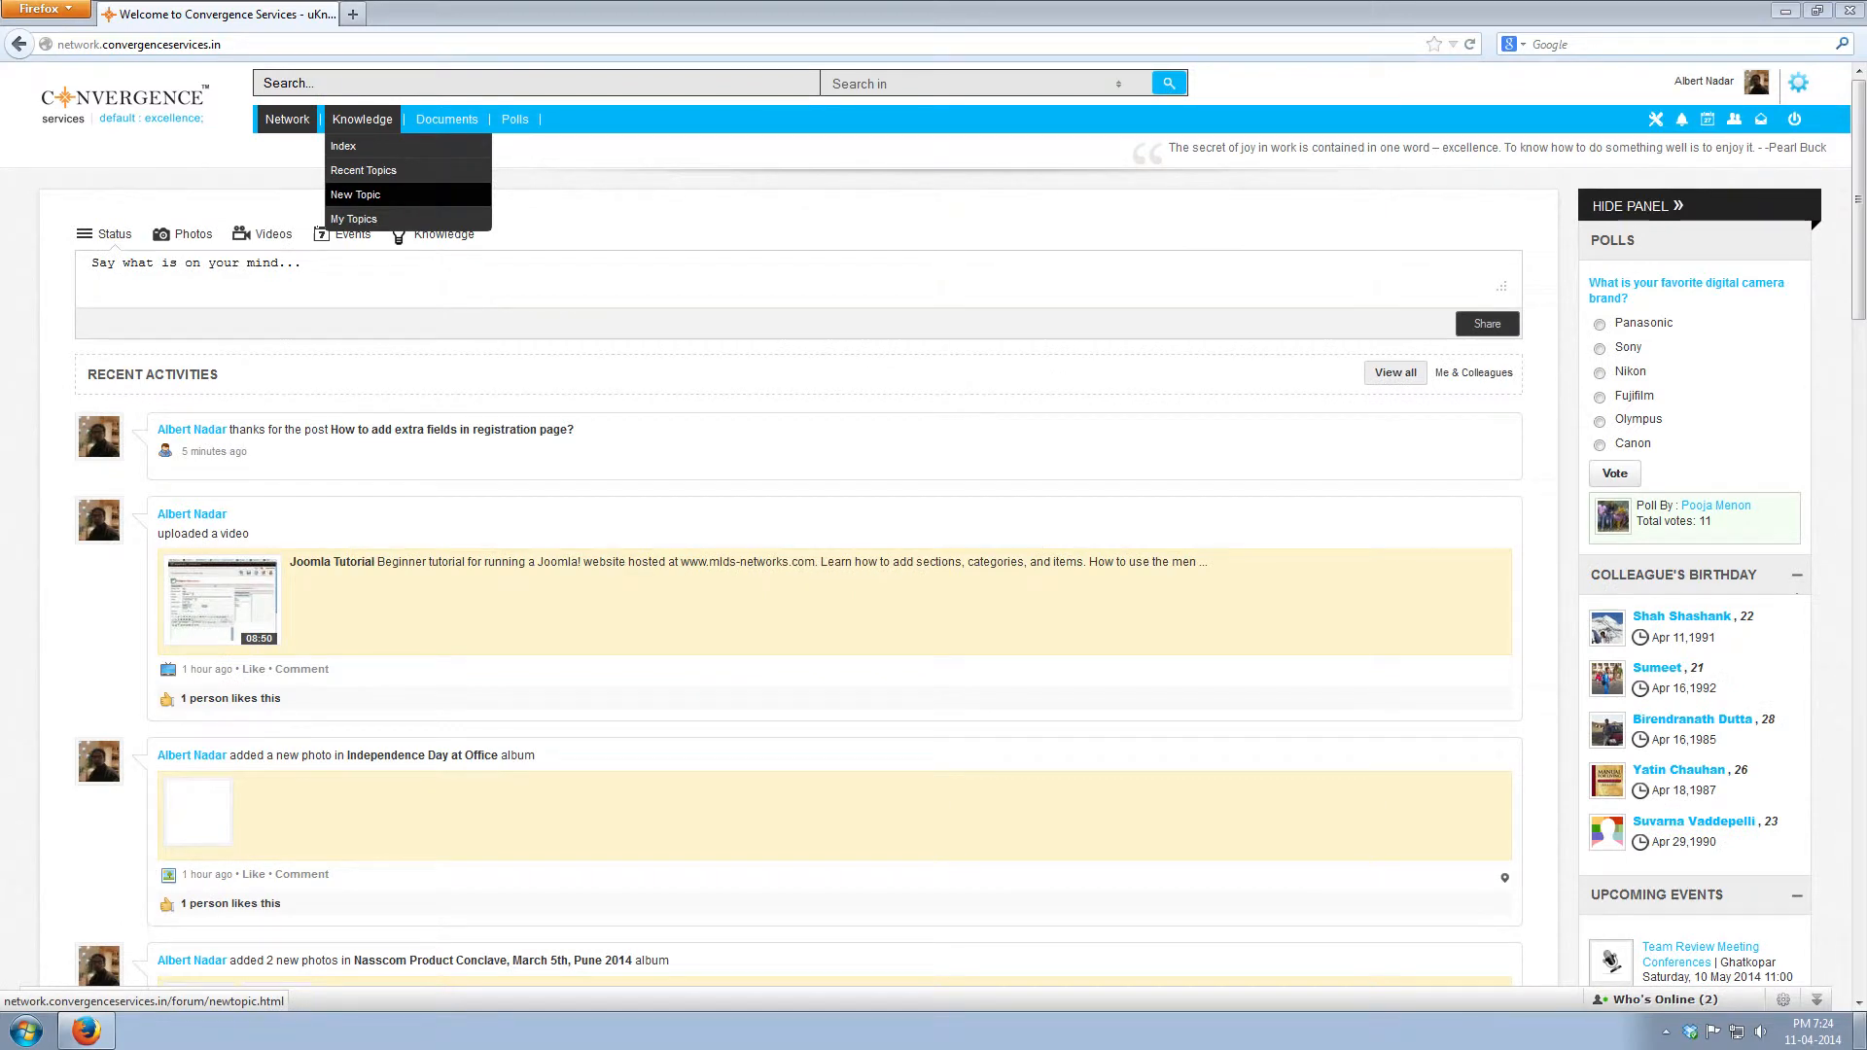
Step: Start a new topic under Tips & Techniques with the arrow icon and begin its message
left_click(355, 195)
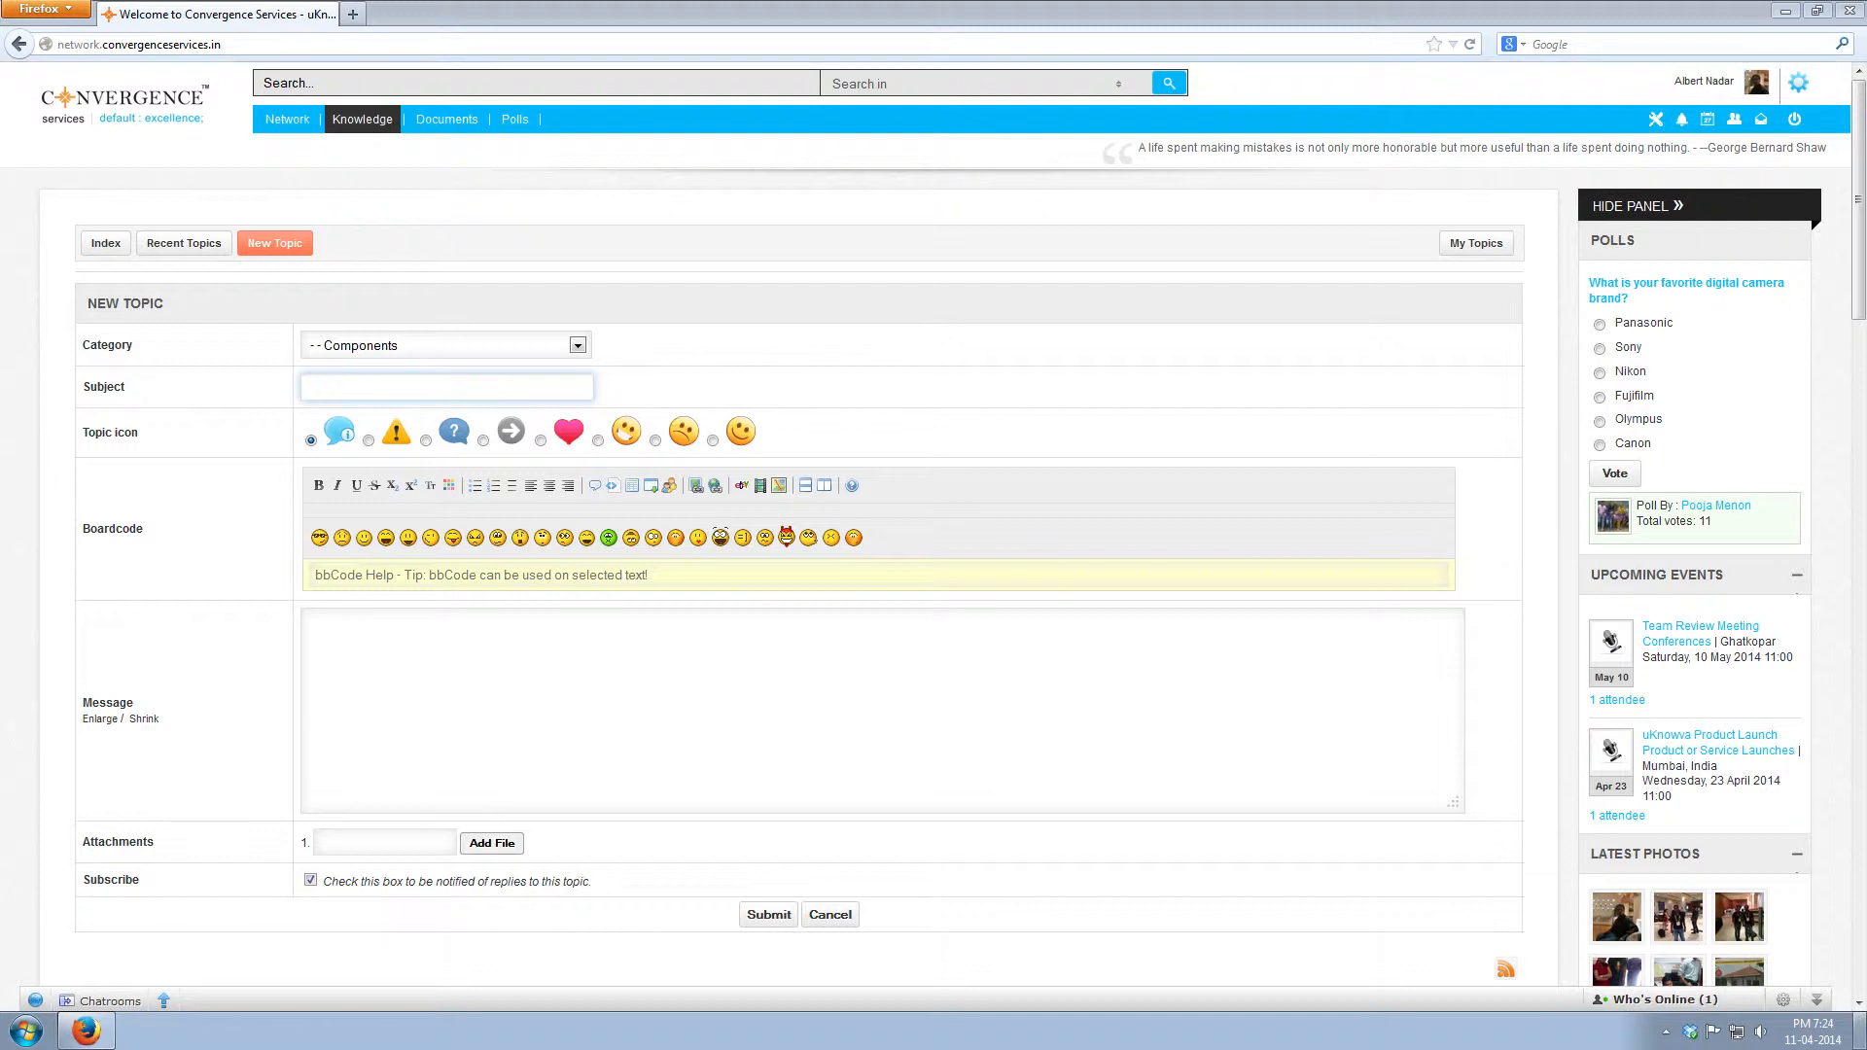
left_click(578, 345)
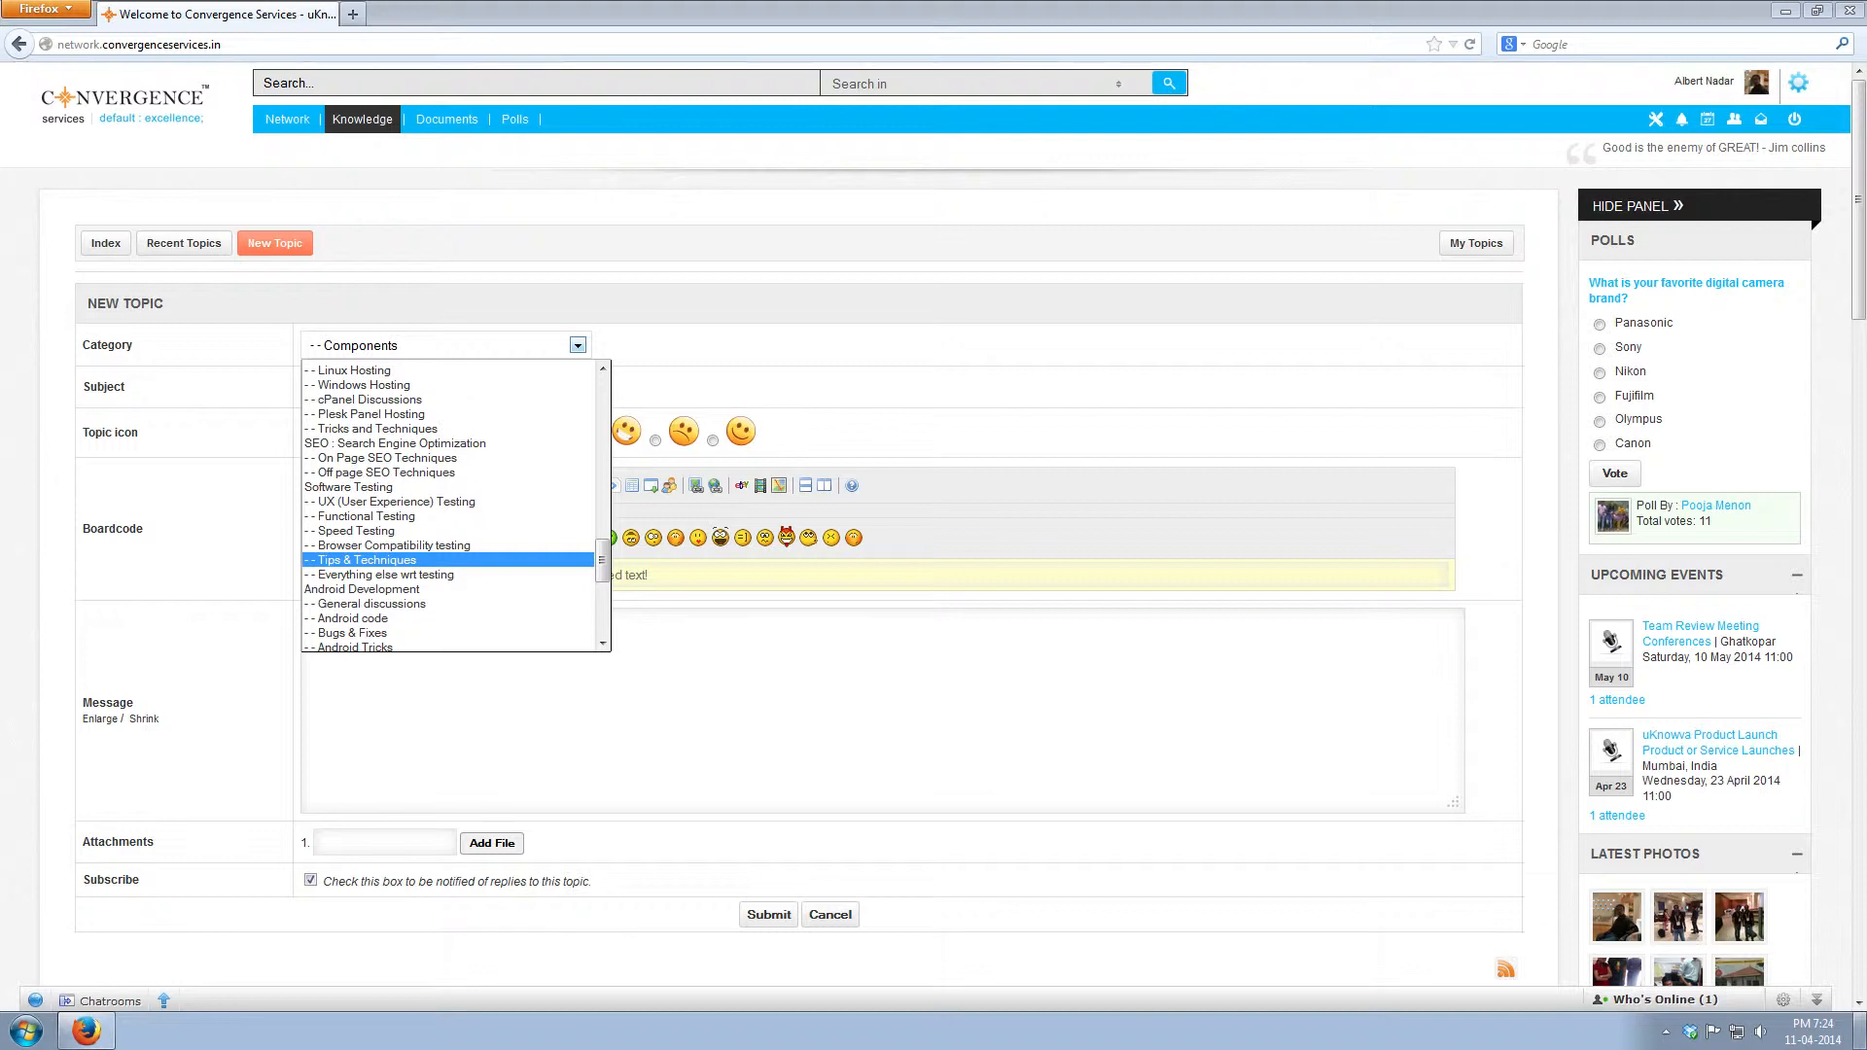
left_click(363, 560)
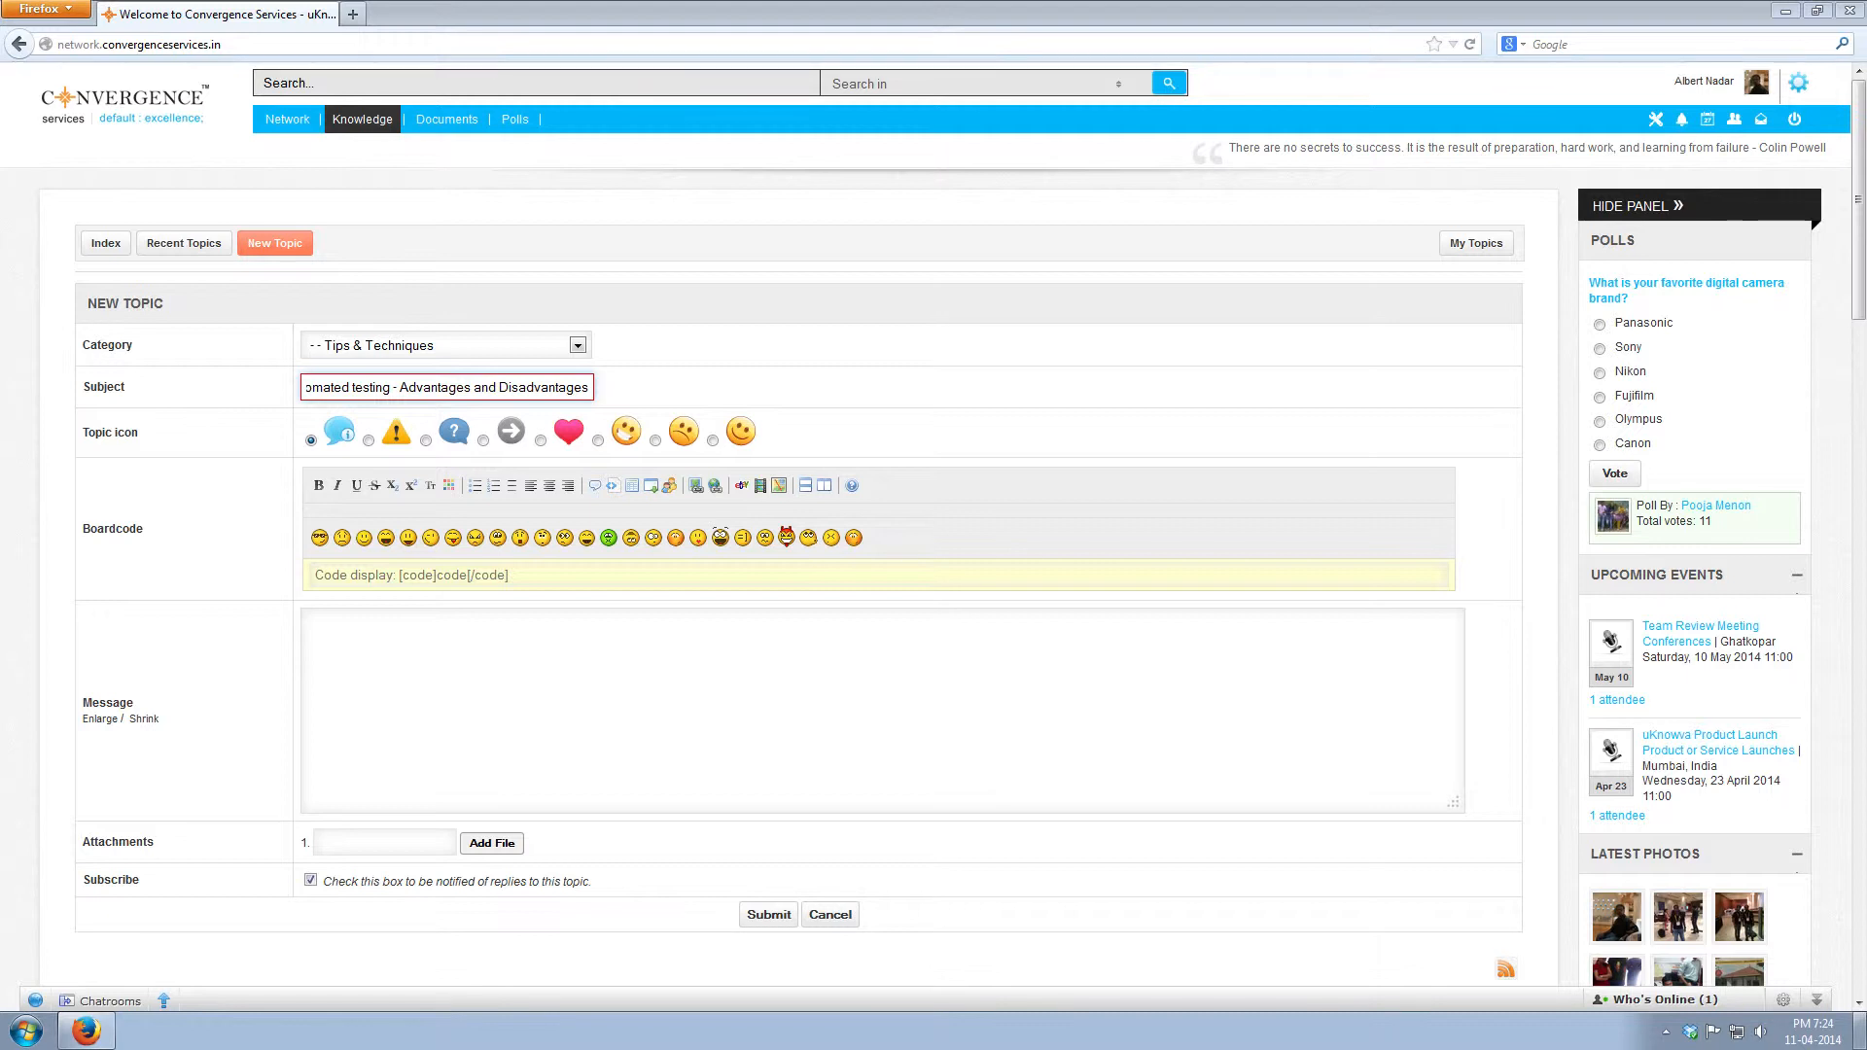
left_click(482, 441)
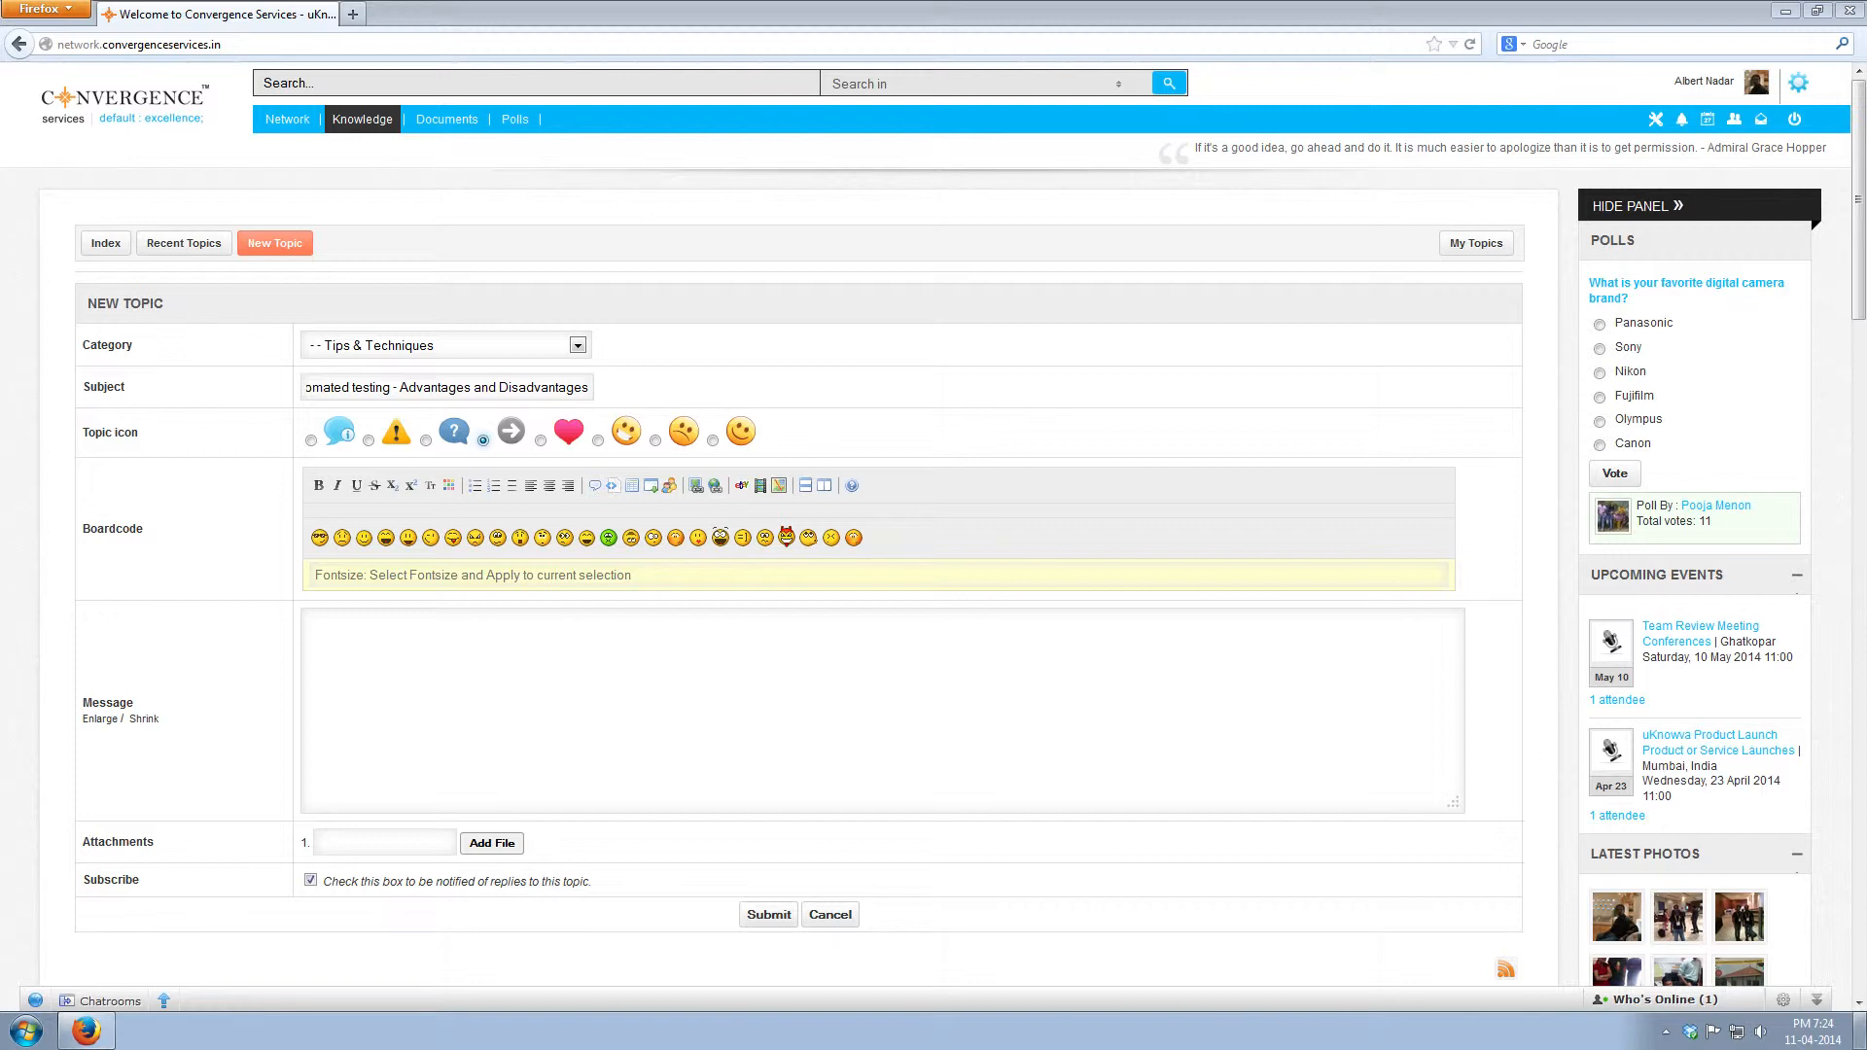
left_click(490, 843)
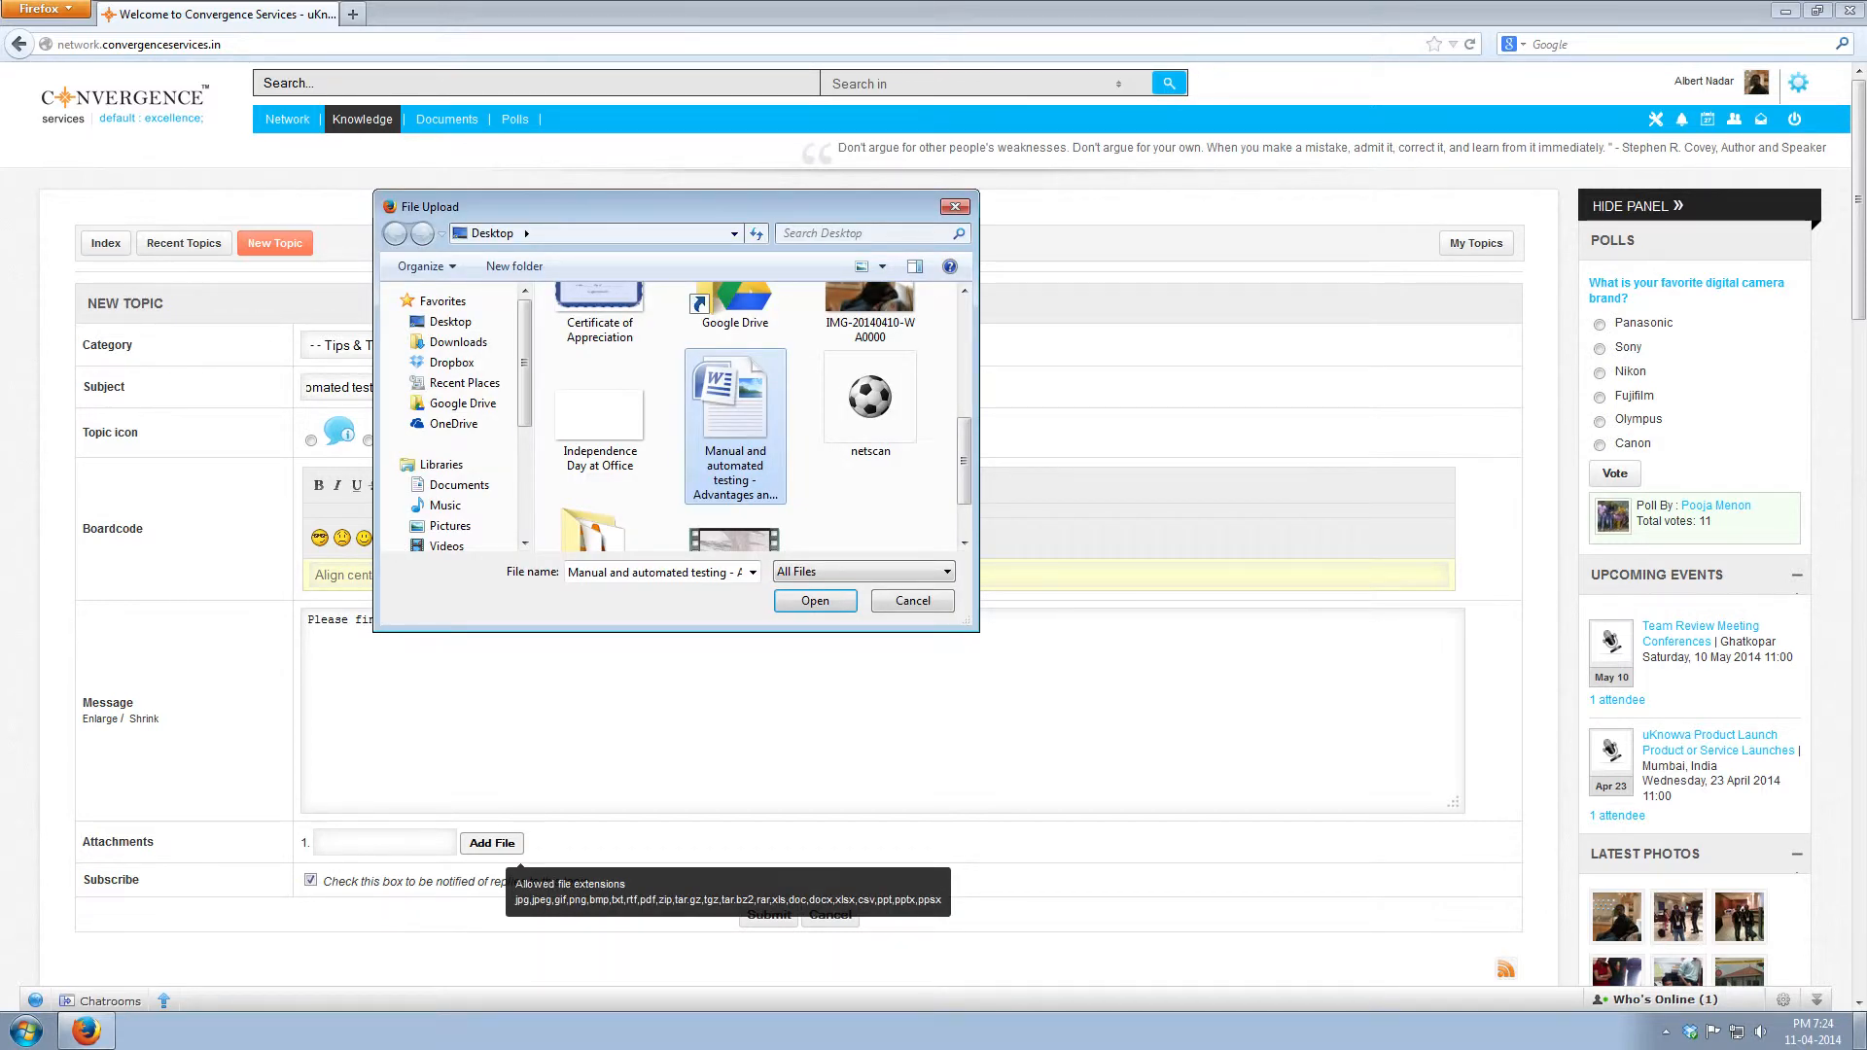
Step: Attach and insert the testing document, re-tick Subscribe, and submit the topic
left_click(815, 600)
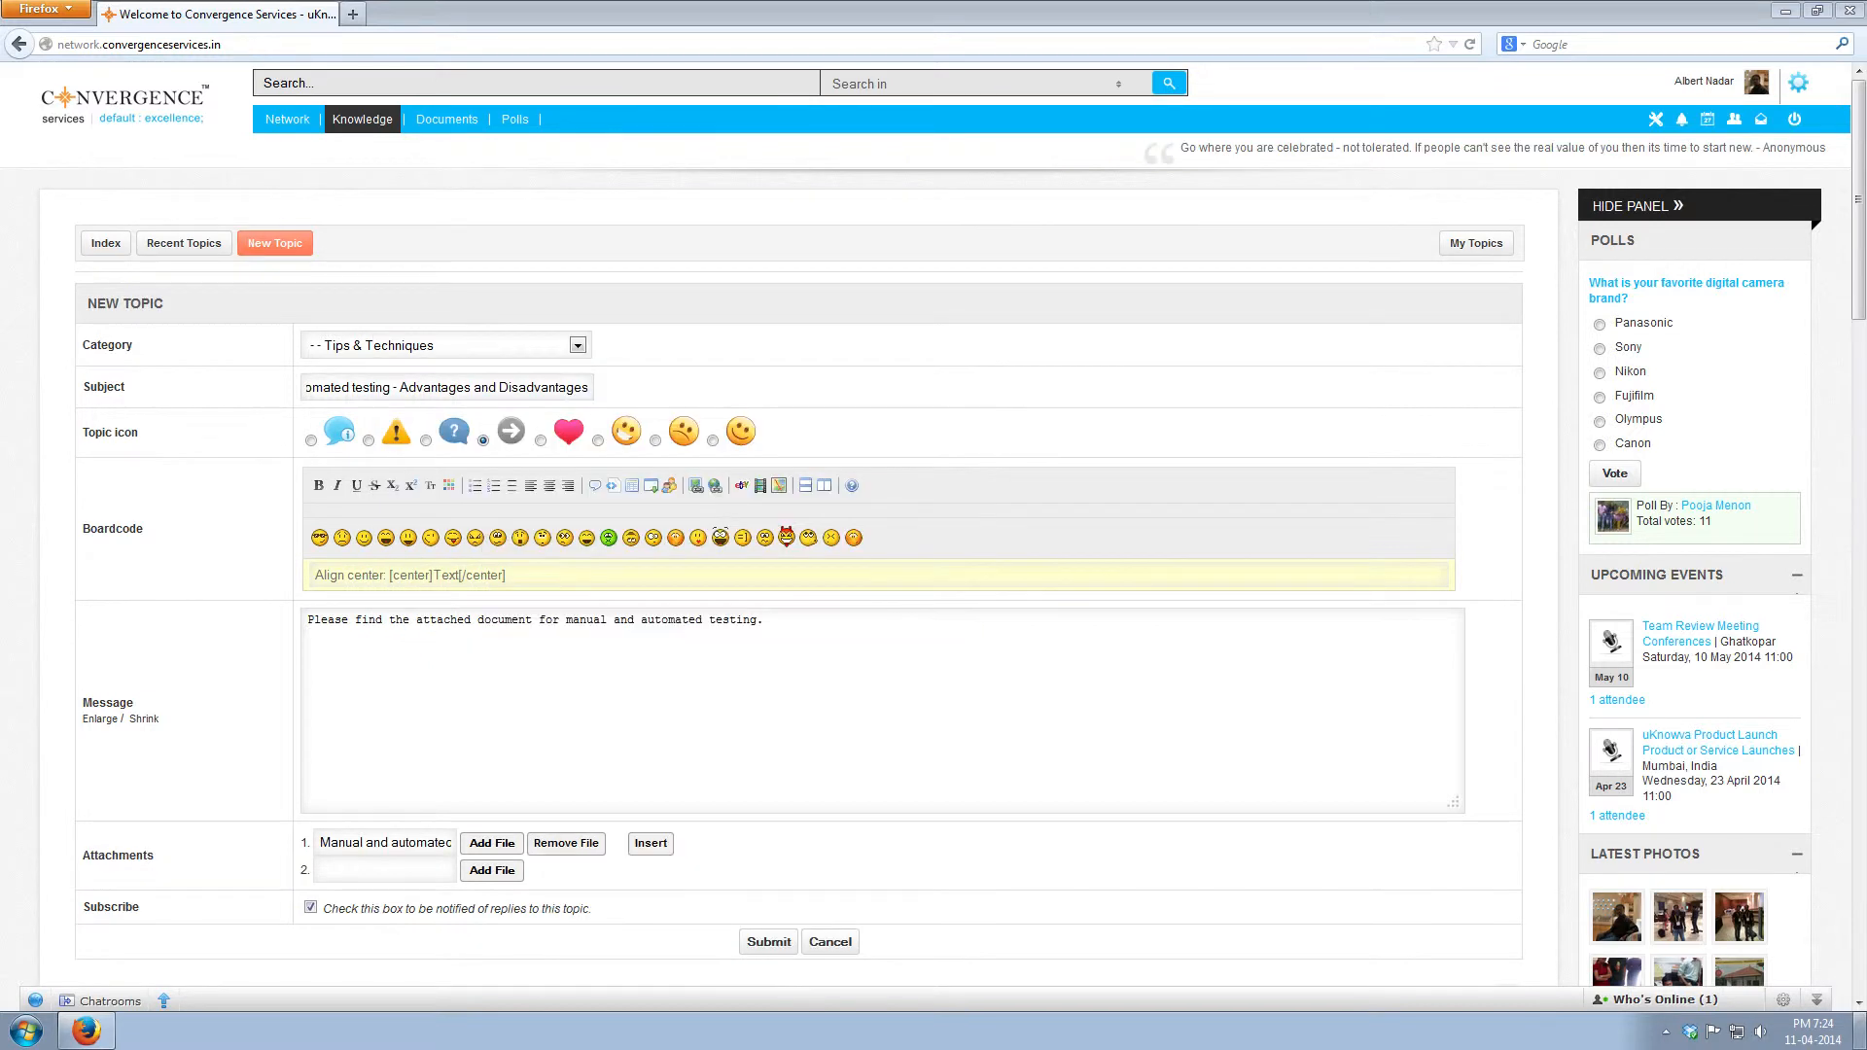
left_click(650, 843)
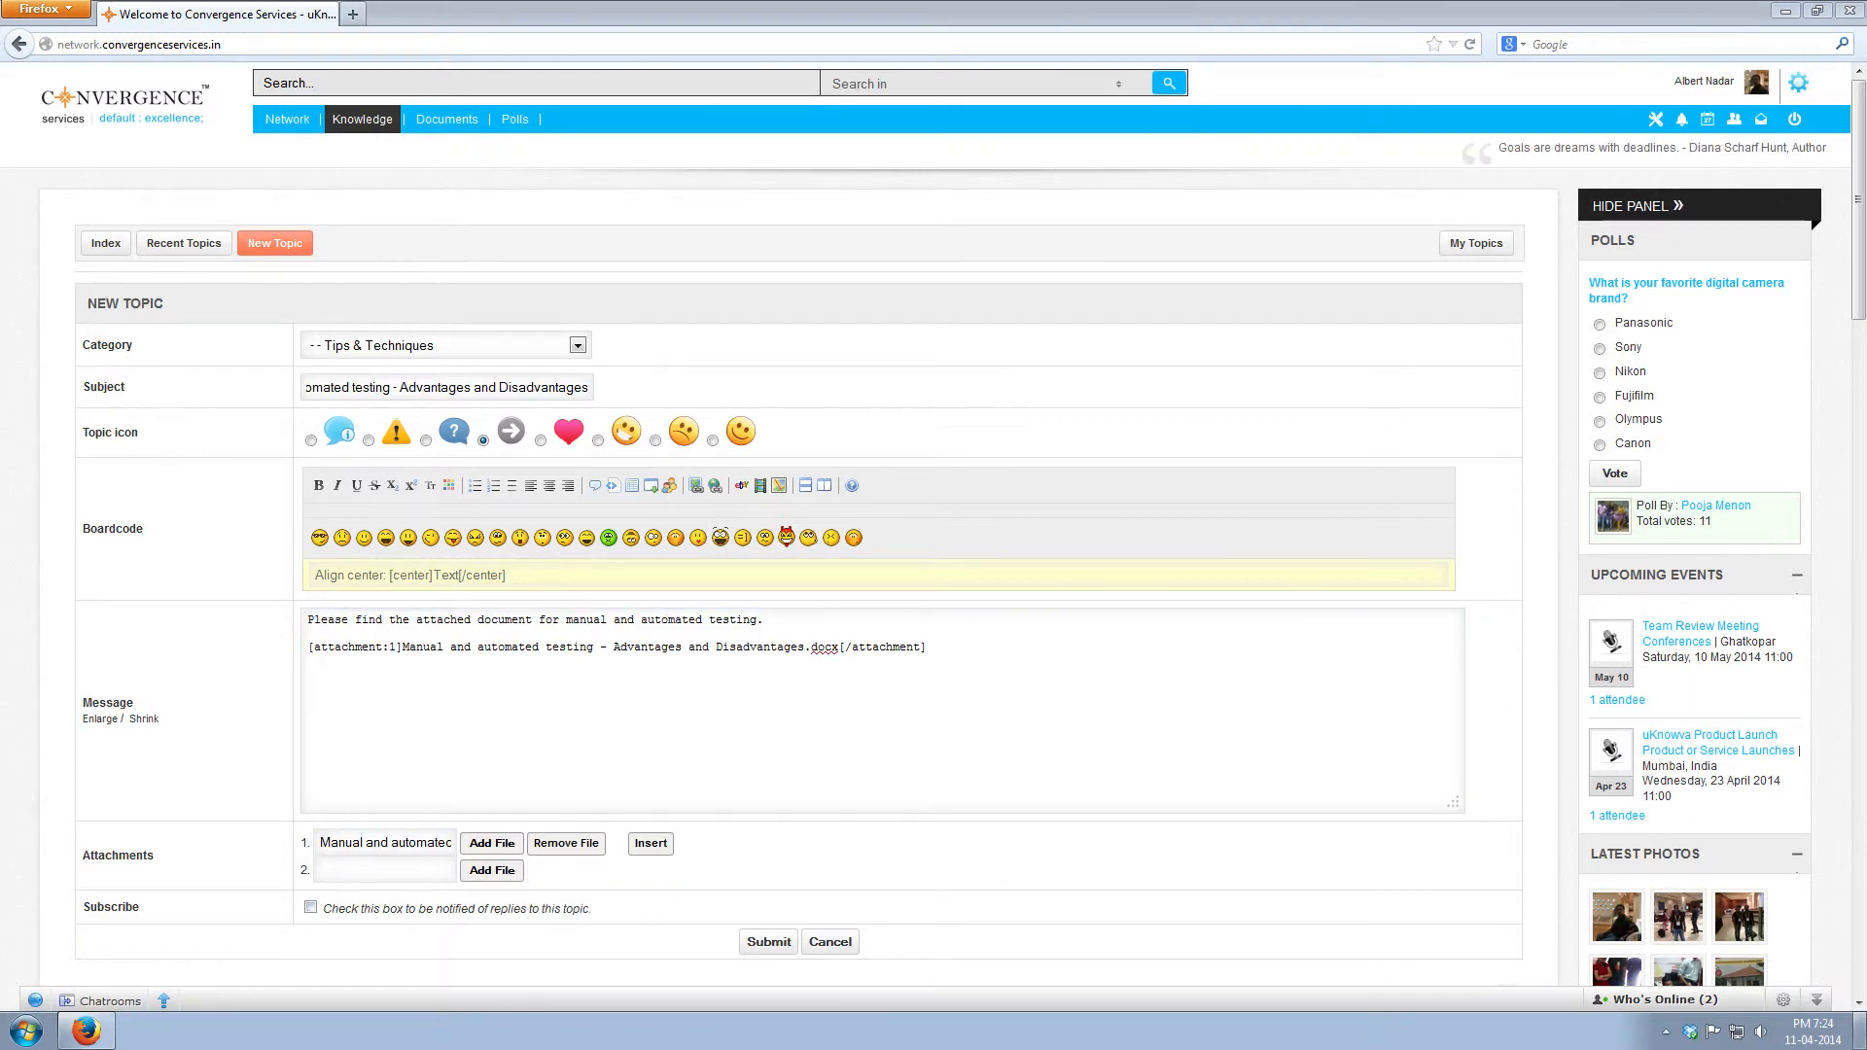
left_click(309, 907)
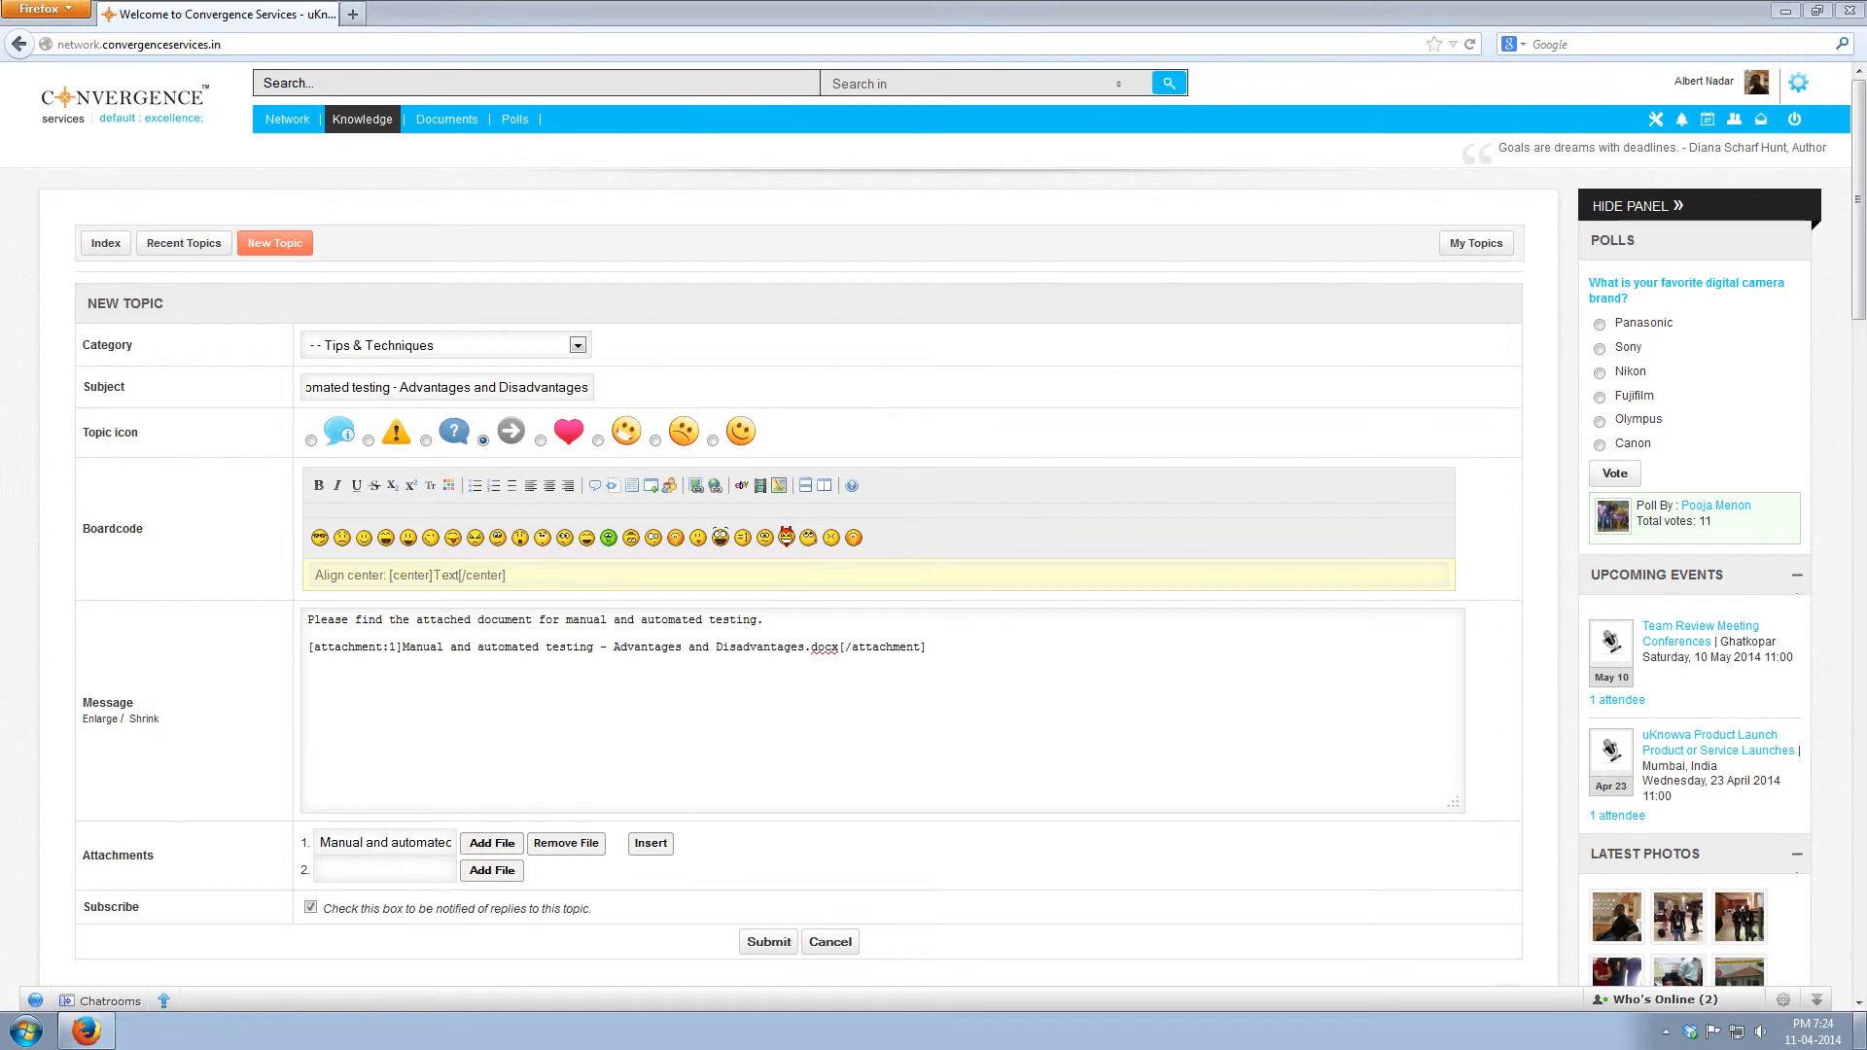
left_click(767, 942)
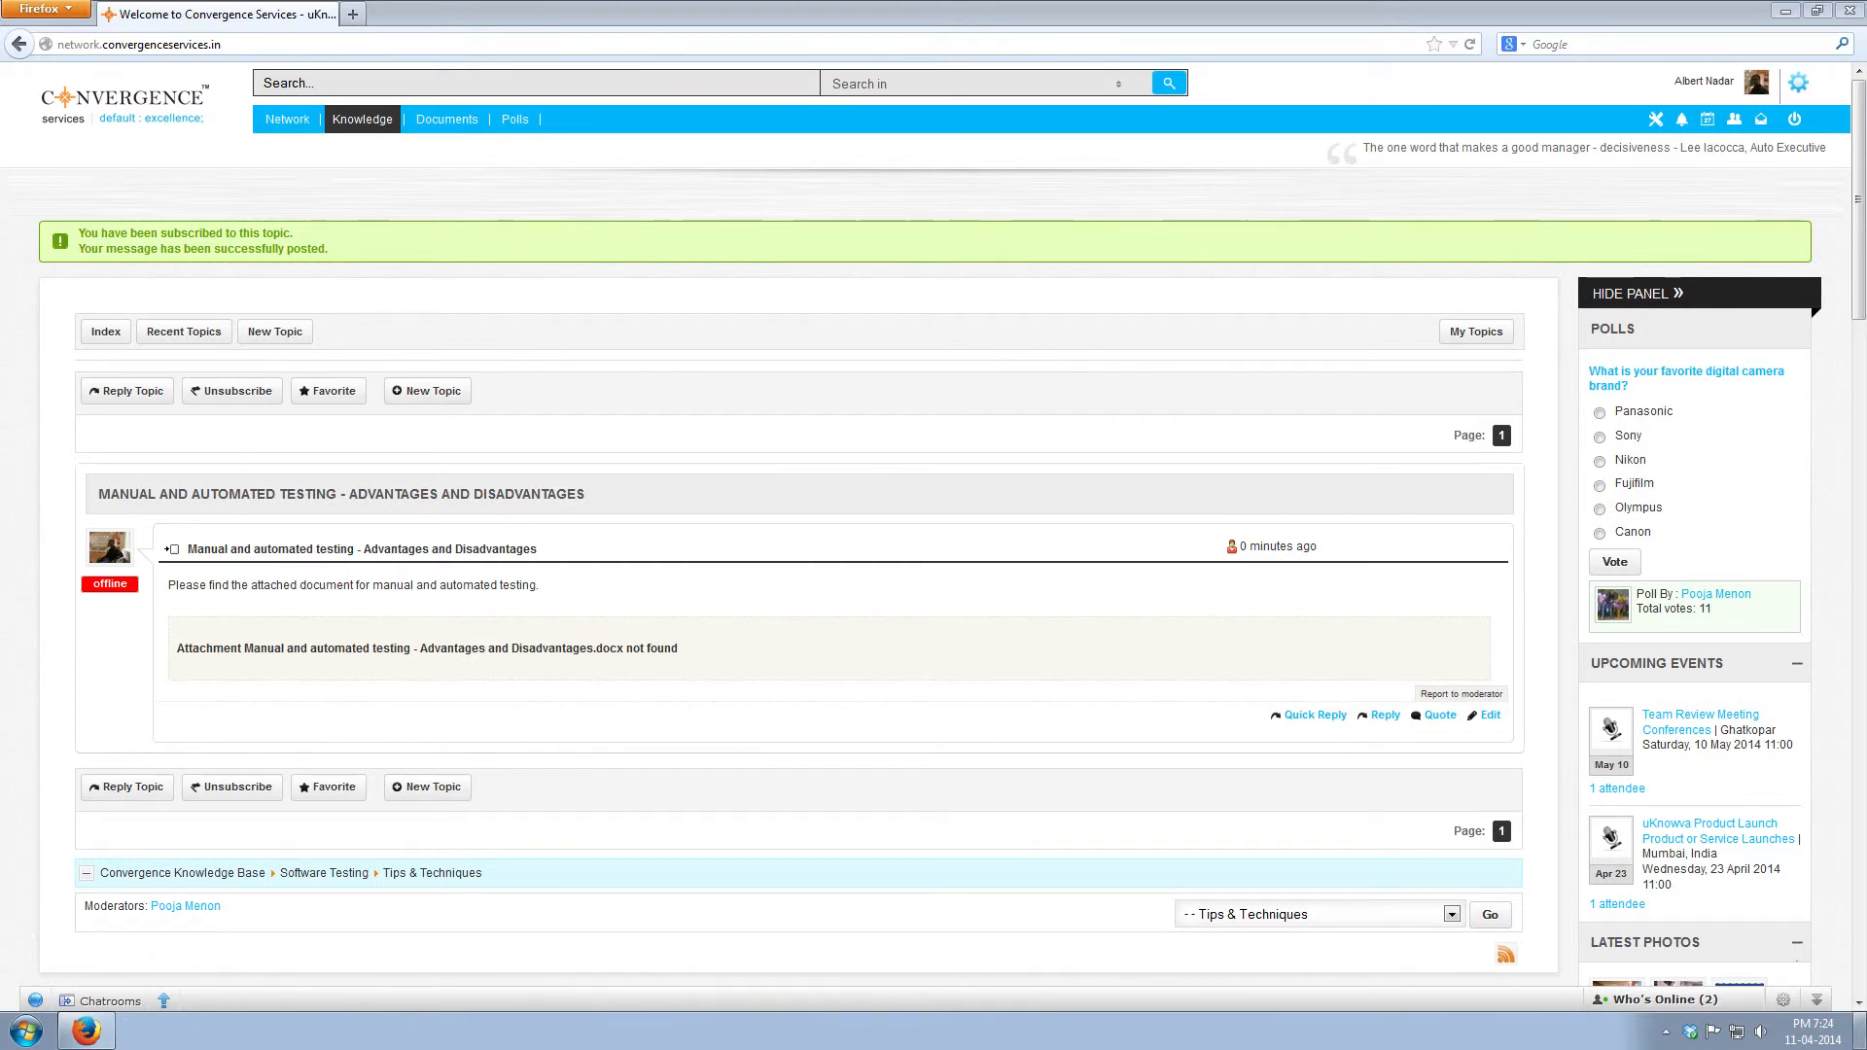
Step: From the Network feed, open Knowledge > My Topics to see the user's topics
left_click(287, 119)
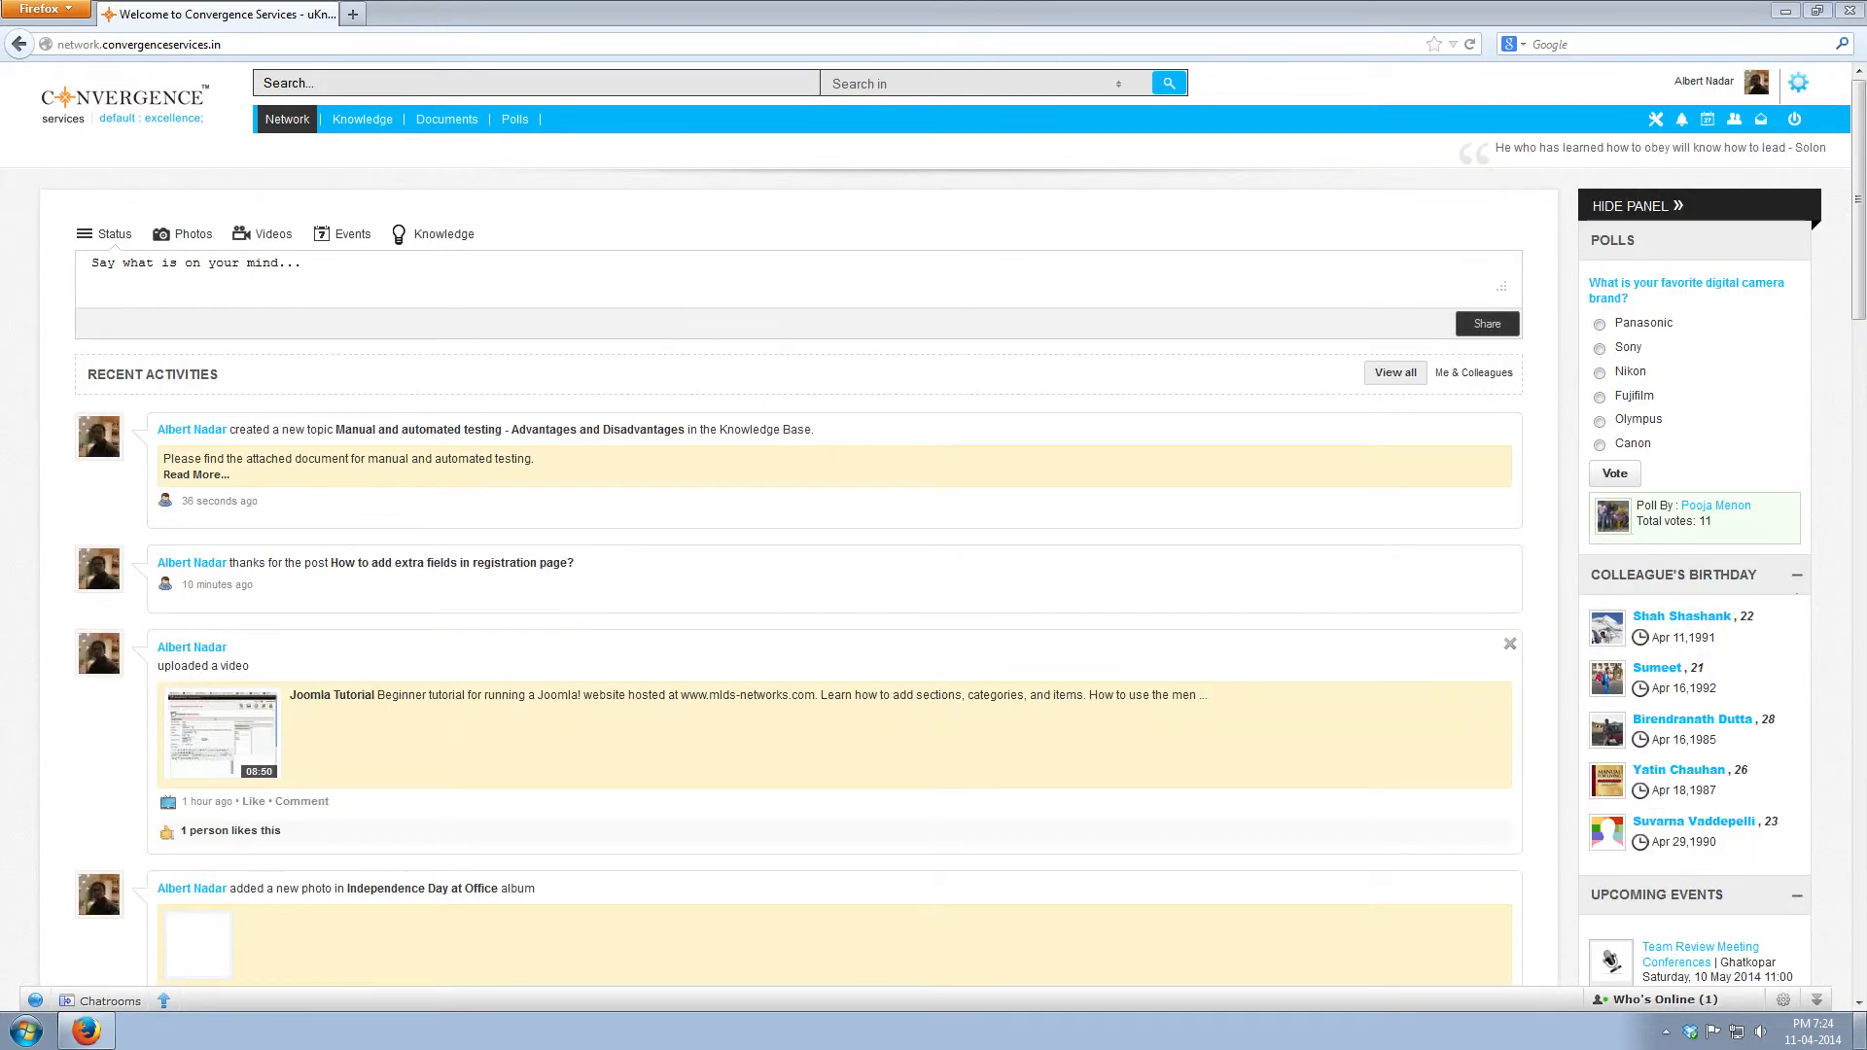
left_click(362, 119)
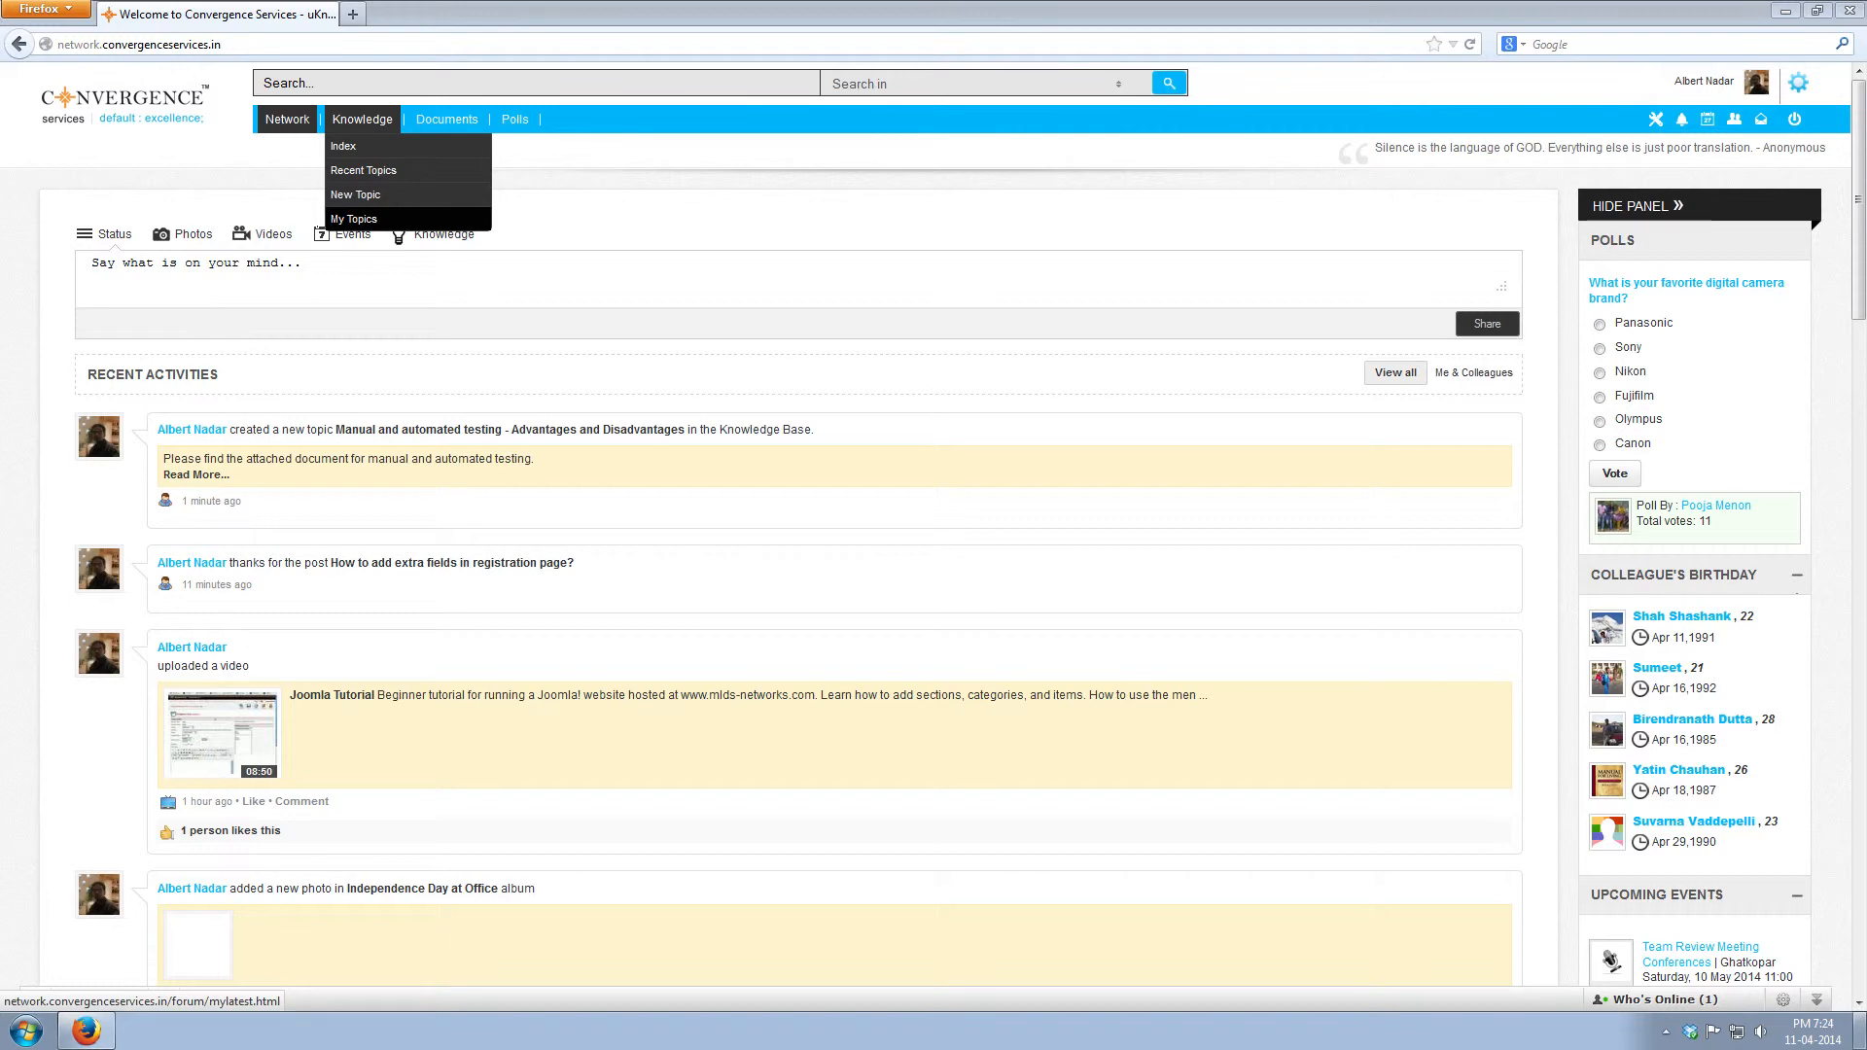
left_click(352, 218)
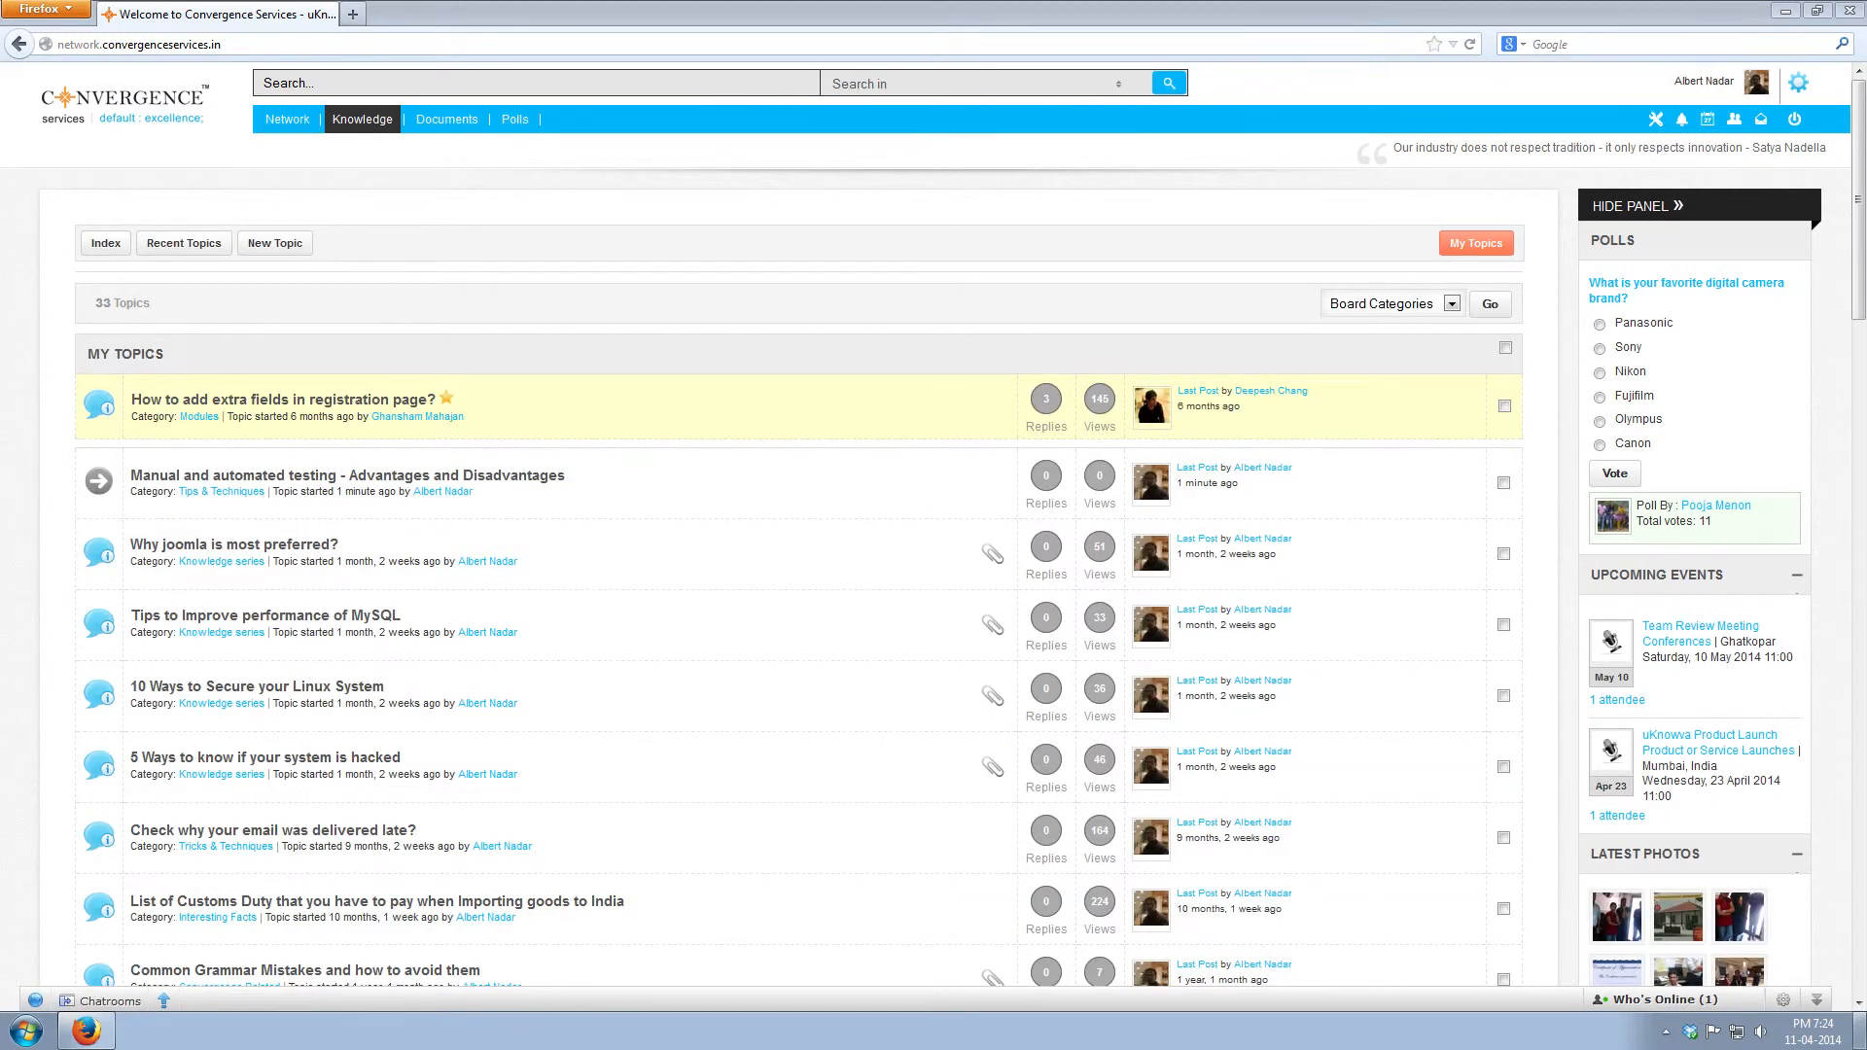